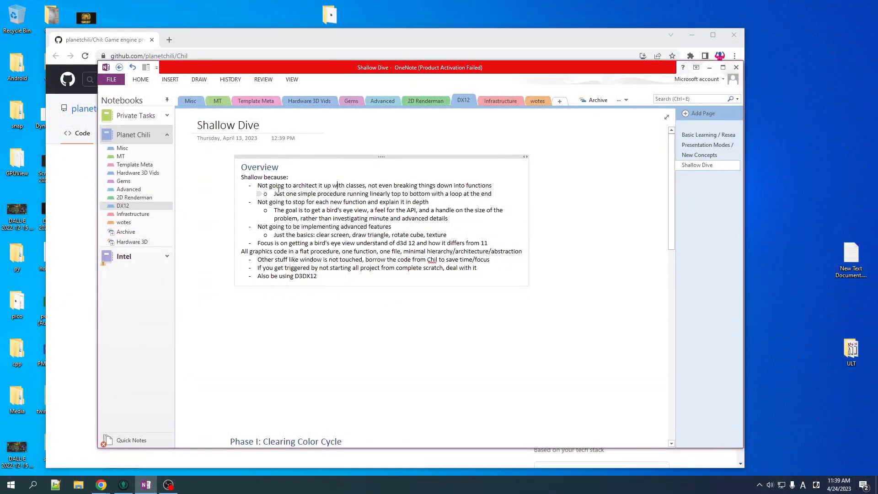
Highlight note lines on one simple procedure, explaining functions, advanced features, and window.
triple_click(374, 185)
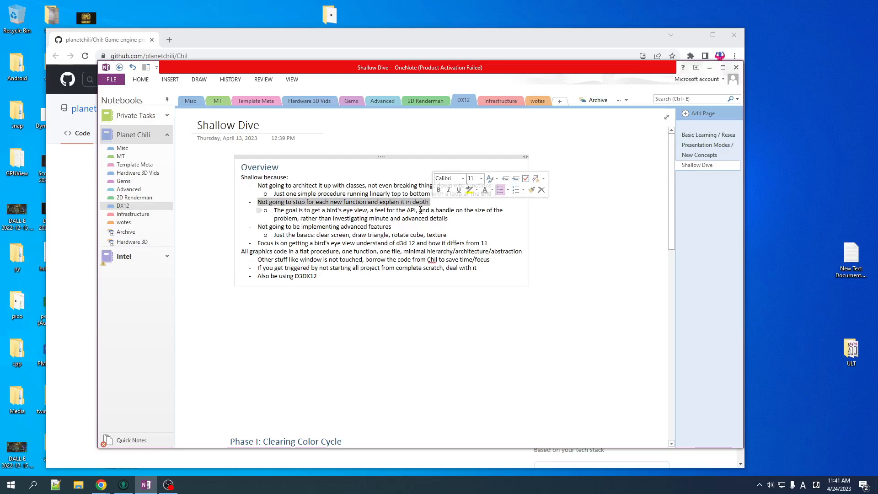
left_click(392, 177)
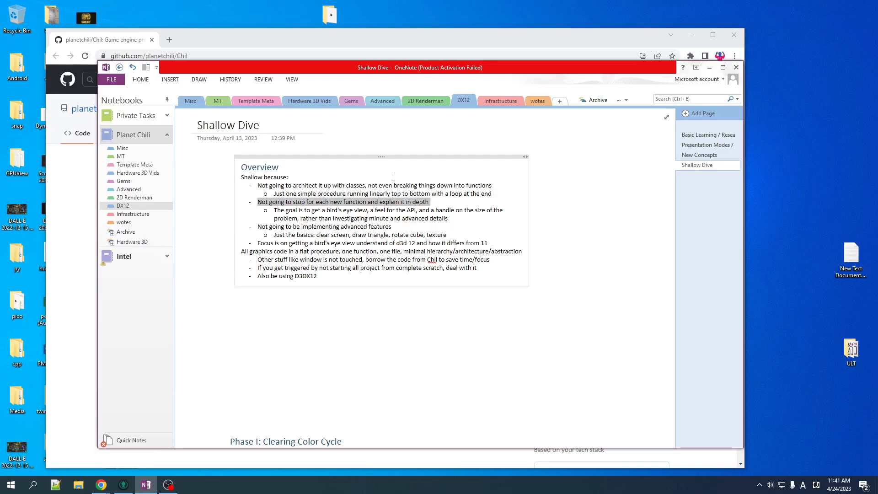
mouse_move(373, 180)
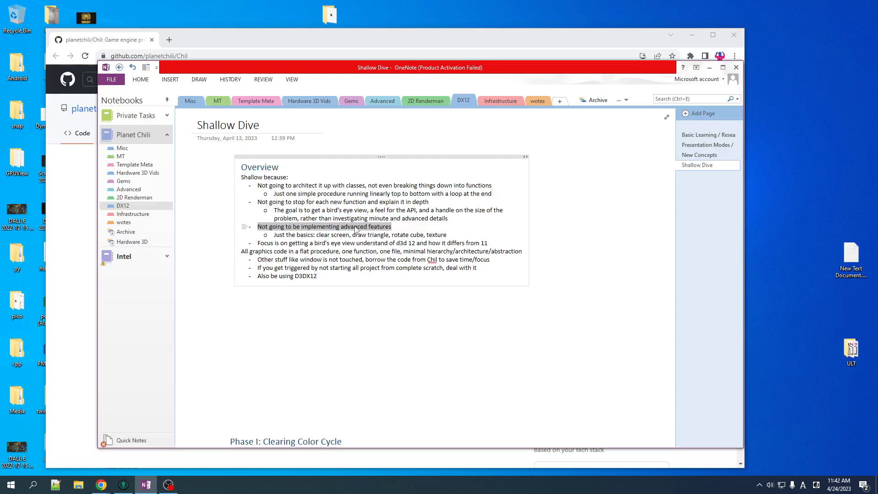
left_click(280, 251)
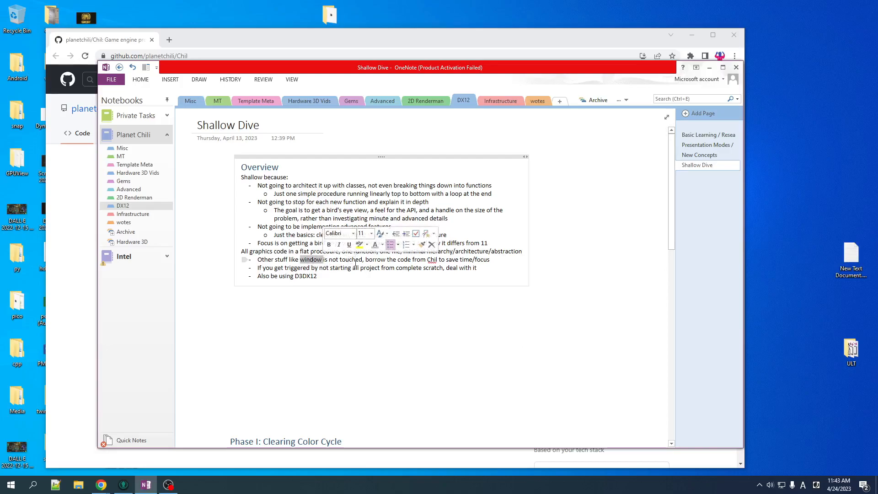
left_click(371, 279)
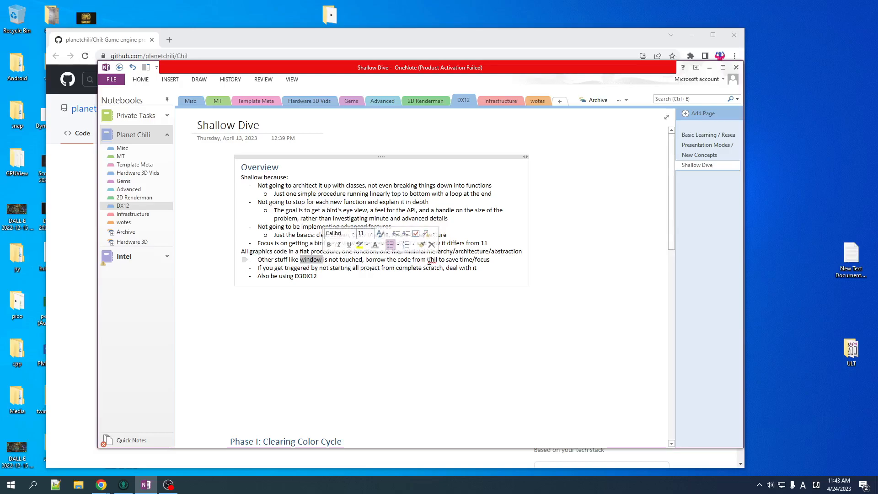
Highlight Chil in the notes, try forking Chil, and open the create-new menu.
left_click(438, 396)
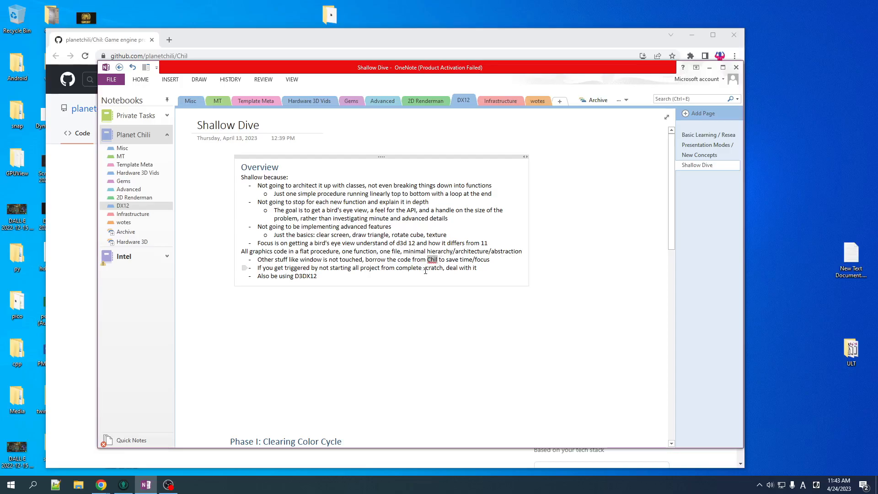
mouse_move(433, 283)
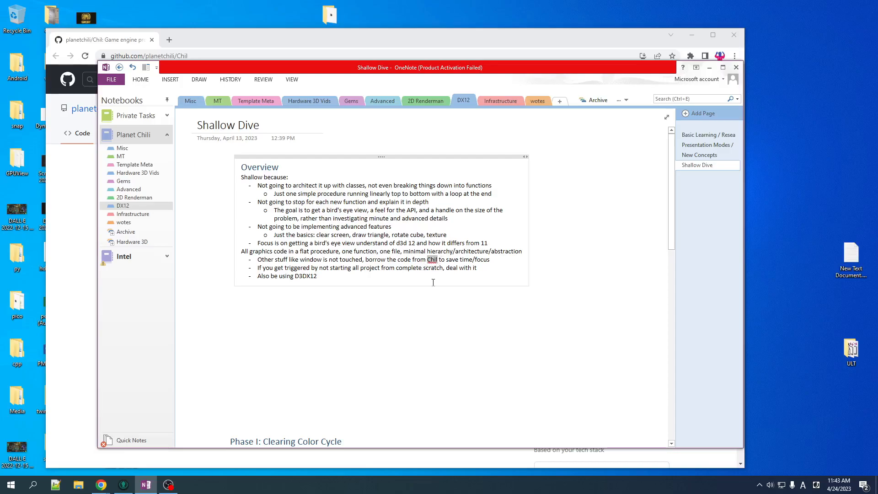
mouse_move(422, 281)
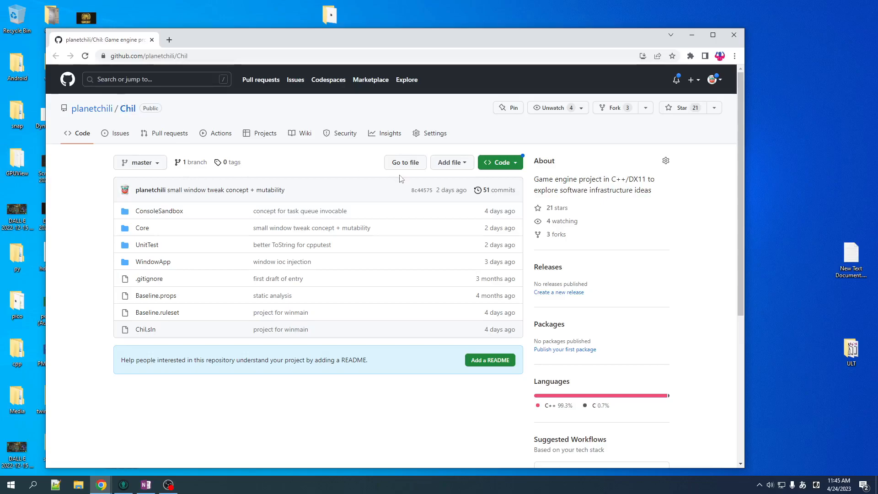
mouse_move(614, 107)
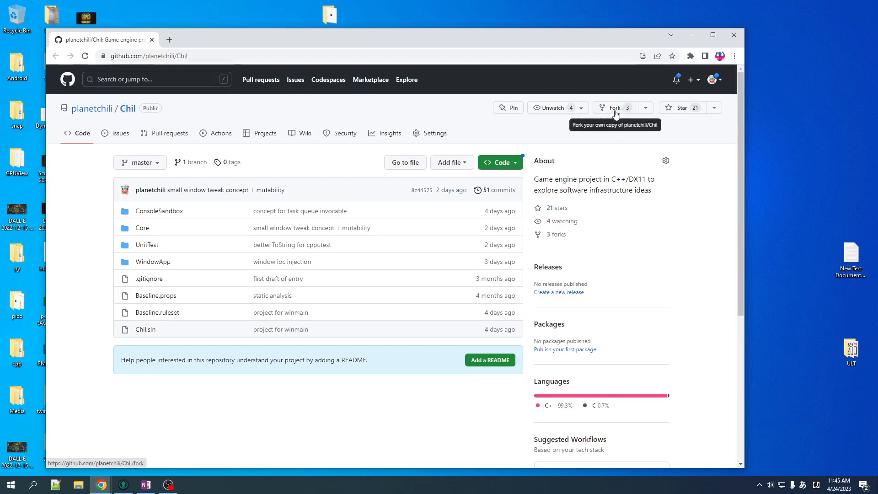
left_click(614, 108)
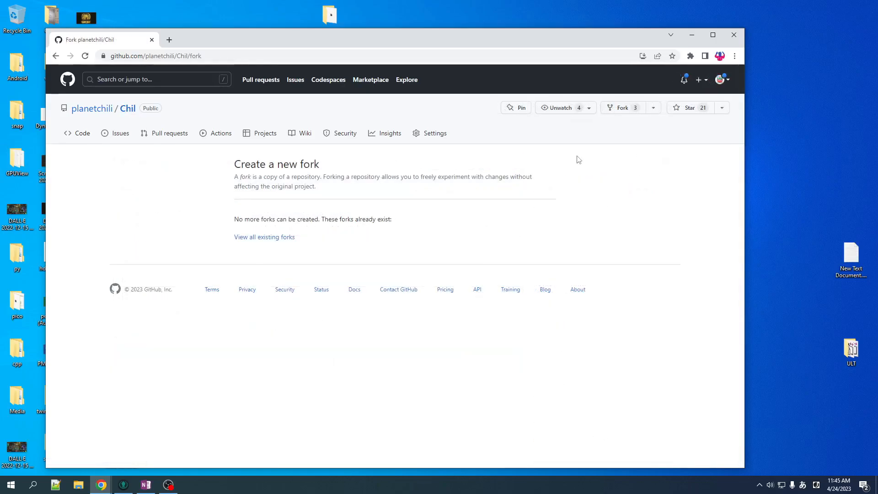
mouse_move(226, 185)
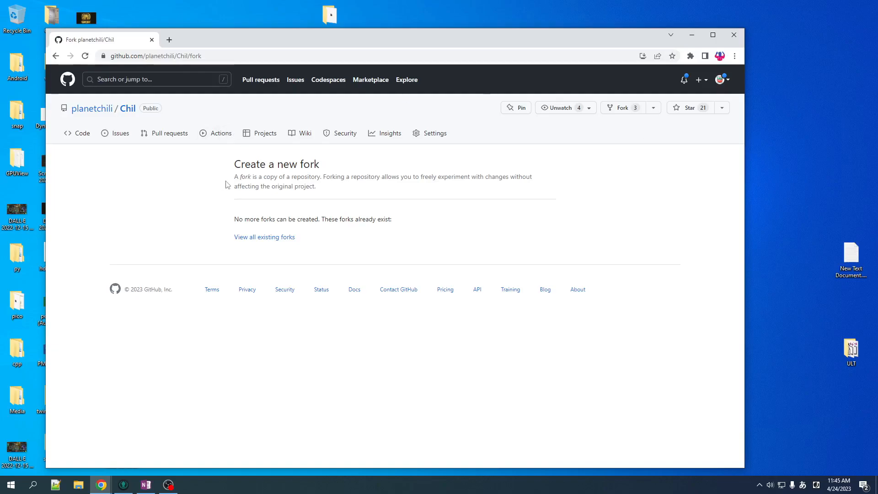
mouse_move(700, 88)
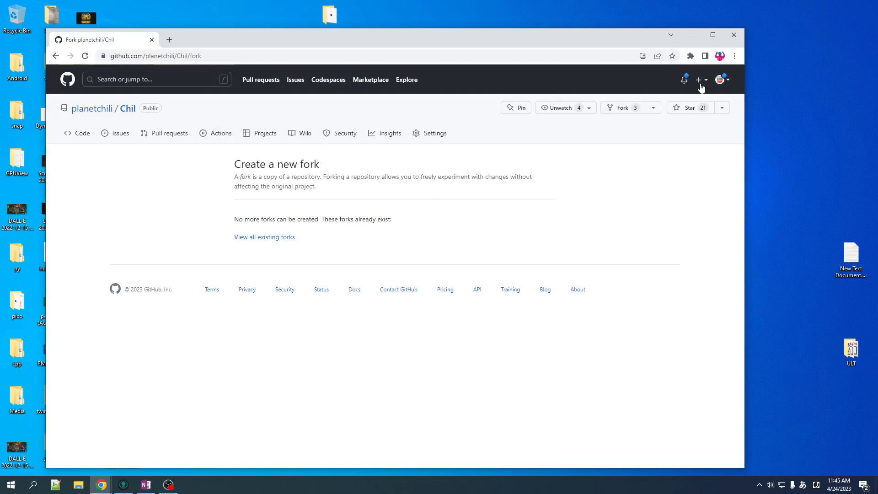
left_click(699, 79)
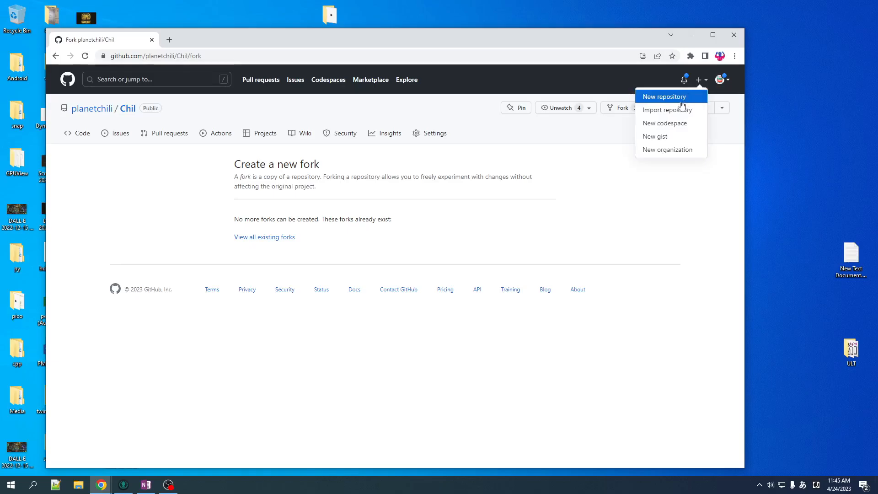
Import Chil's clone URL into a new public repository named d3d12-shallow.
left_click(666, 109)
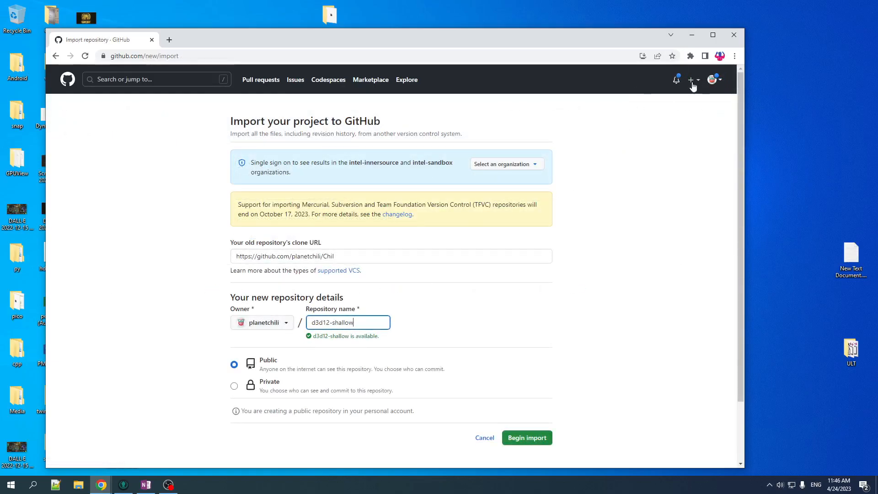
left_click(692, 80)
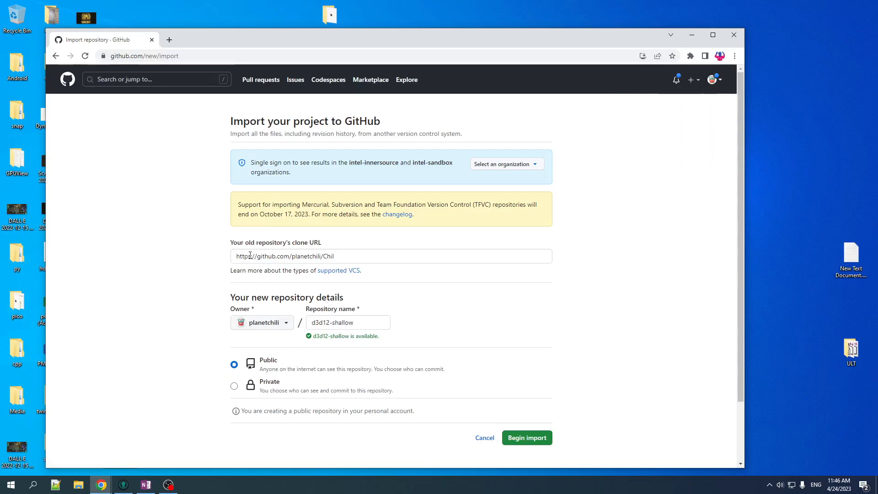
left_click(526, 437)
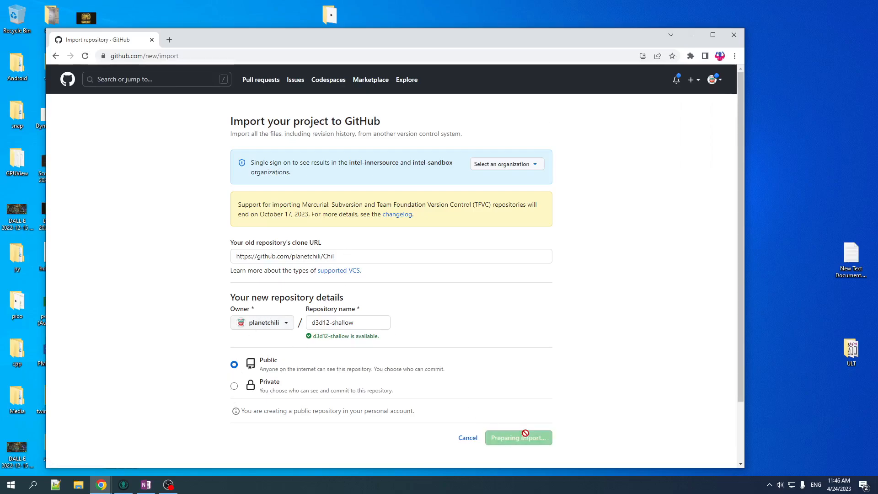
left_click(517, 437)
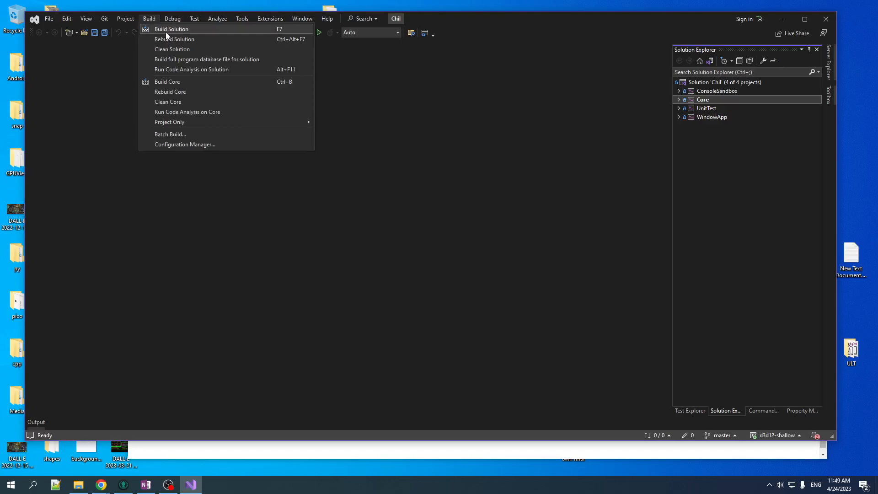
Build the Chil solution, run the Happy Window app, and close its window.
left_click(171, 28)
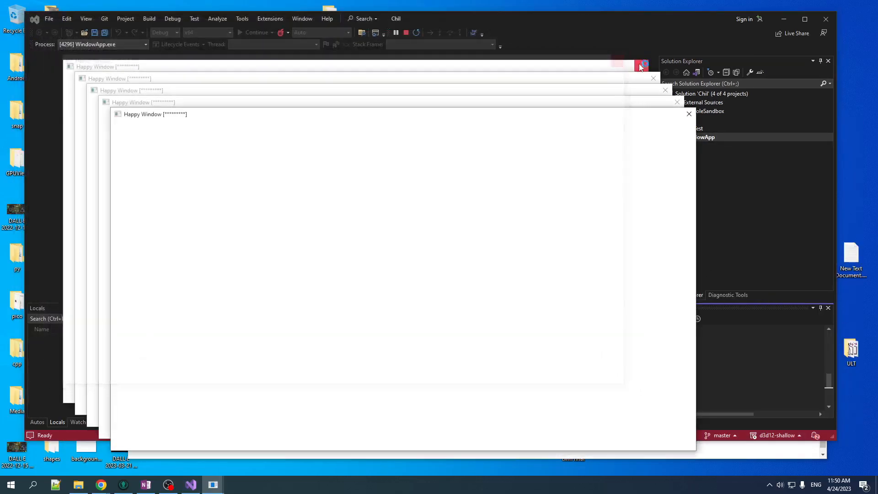
left_click(642, 65)
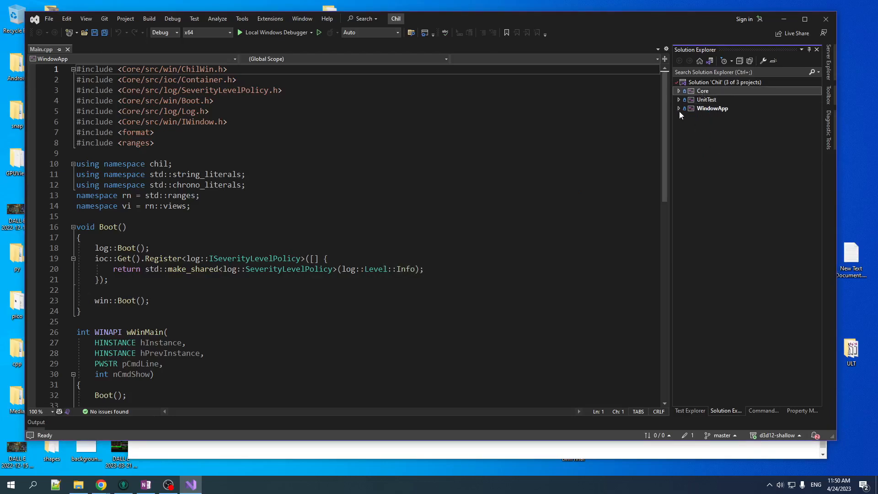
Add App.h and App.cpp to WindowApp's Source Files, including Core/src/win/IWindow.h.
left_click(679, 108)
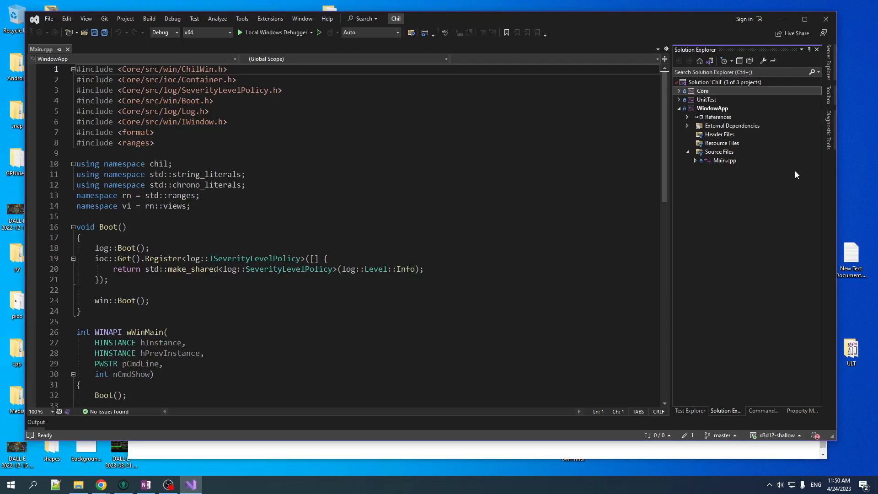
mouse_move(709, 151)
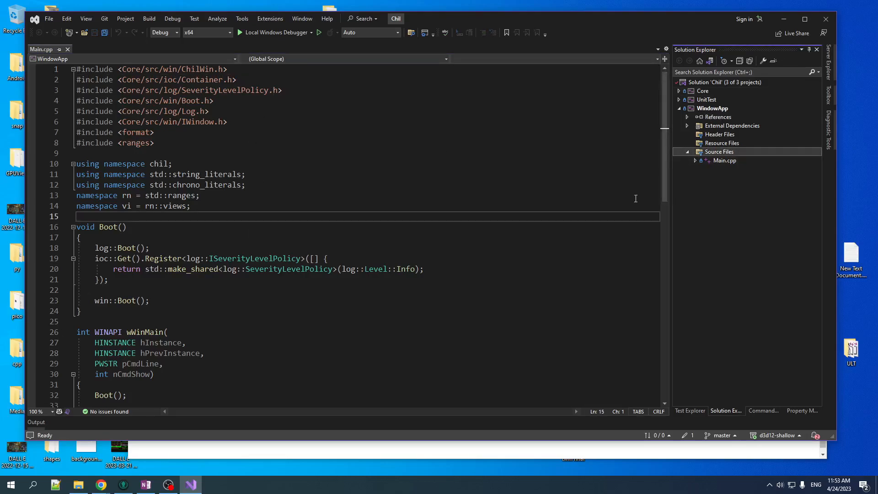
right_click(719, 151)
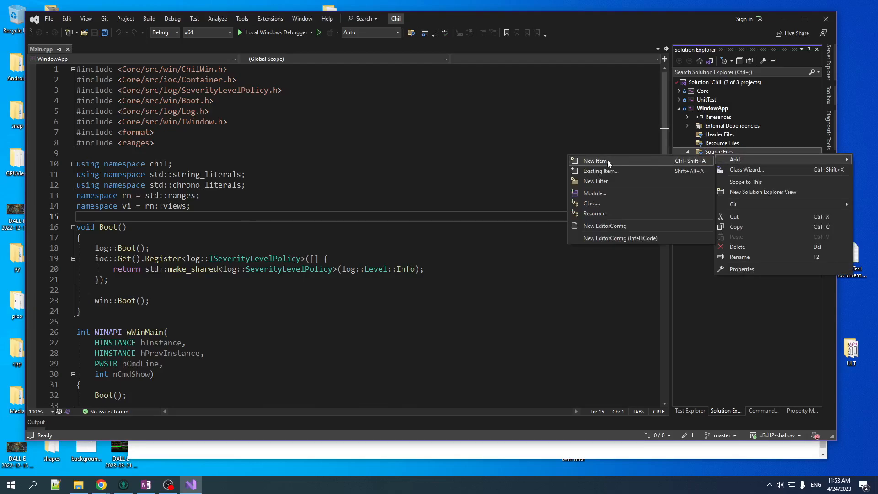
left_click(595, 160)
type("App.cpp")
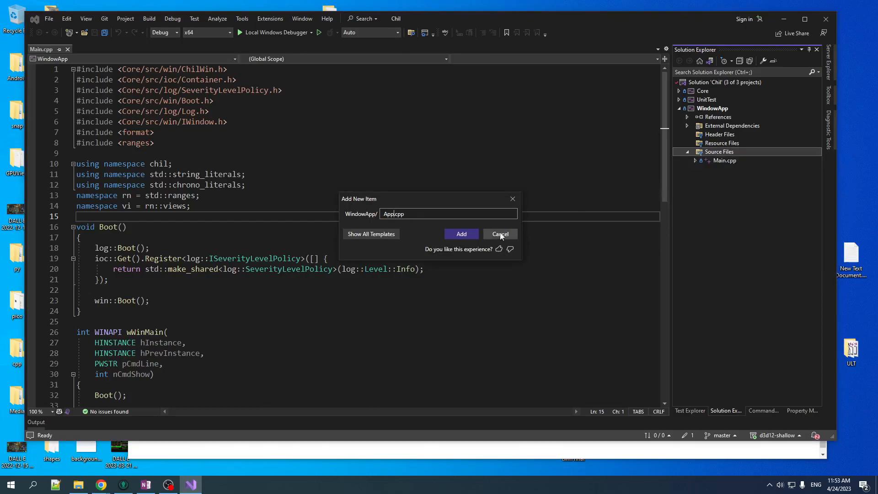
left_click(460, 234)
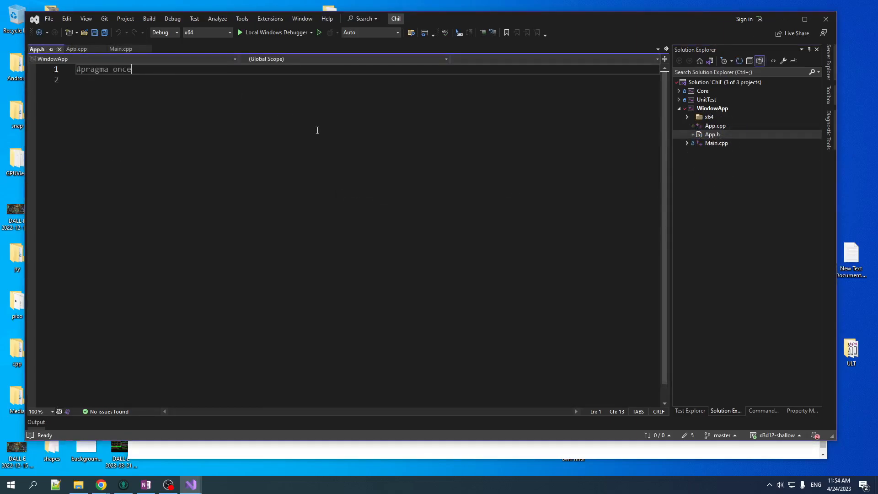
type("#include <Core/src/win/IWindow.h>")
type("int Run(win::IWindow& window);")
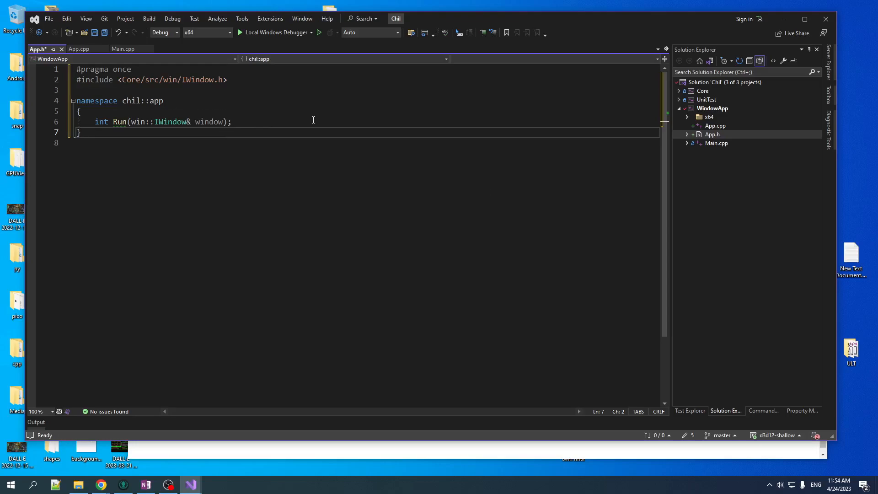
left_click(76, 49)
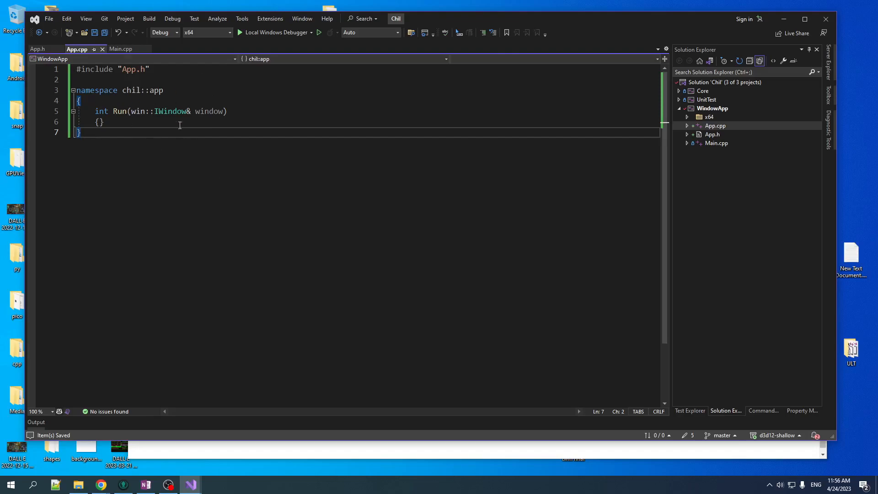
mouse_move(350, 222)
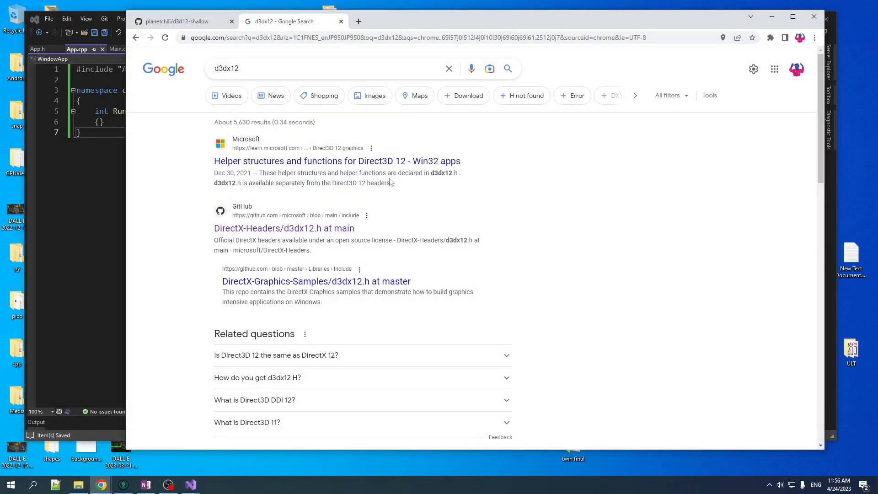
Open d3dx12.h in Microsoft's DirectX-Headers repository.
left_click(284, 228)
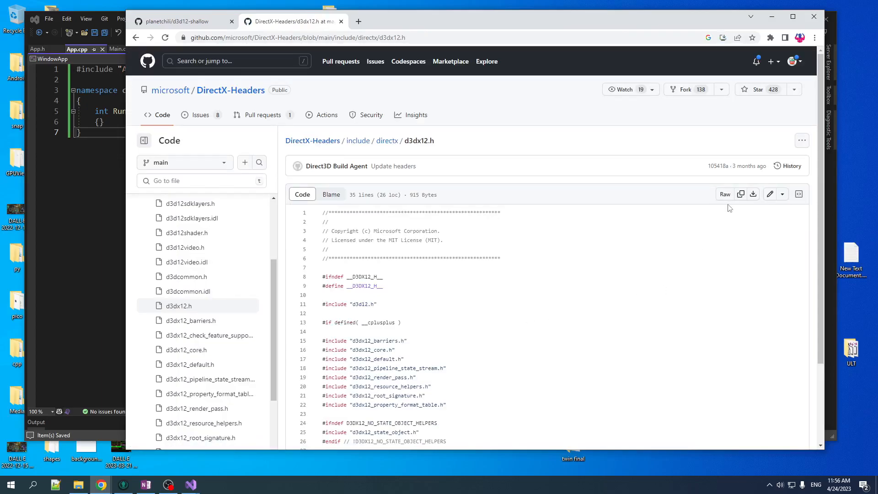
mouse_move(753, 194)
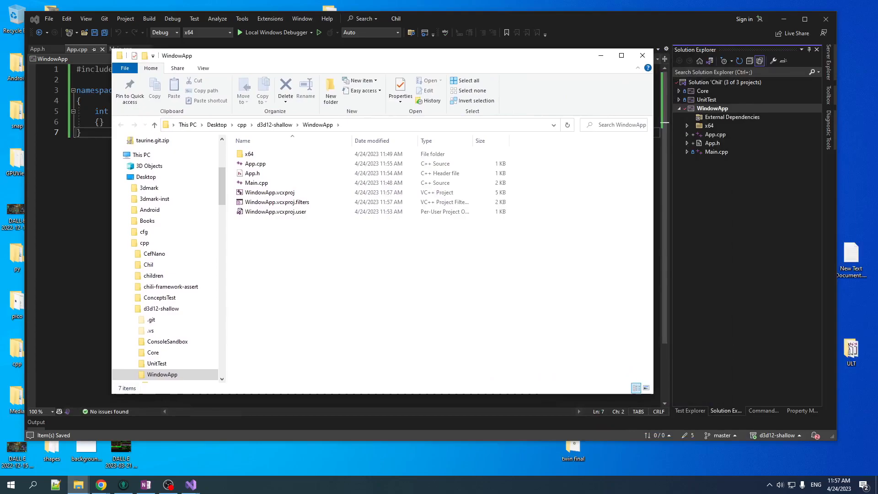
Drag d3dx12.h into the WindowApp folder and include it in the WindowApp project.
left_click_drag(247, 173, 269, 246)
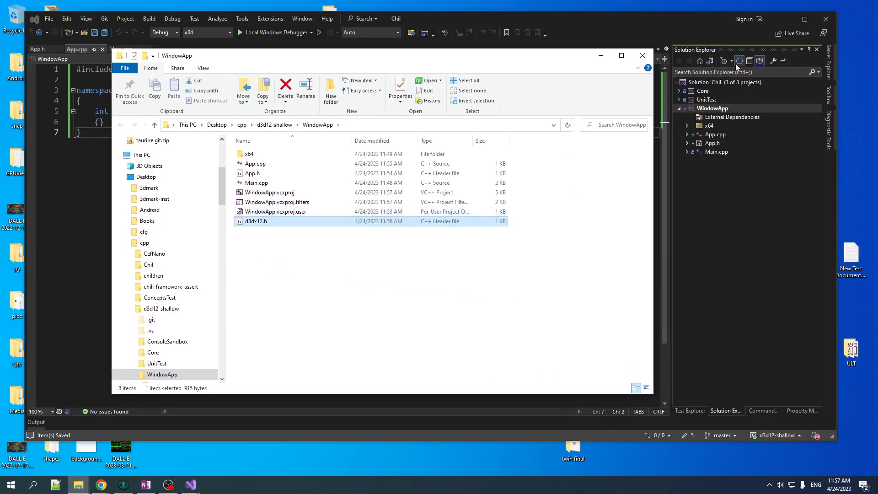
right_click(712, 152)
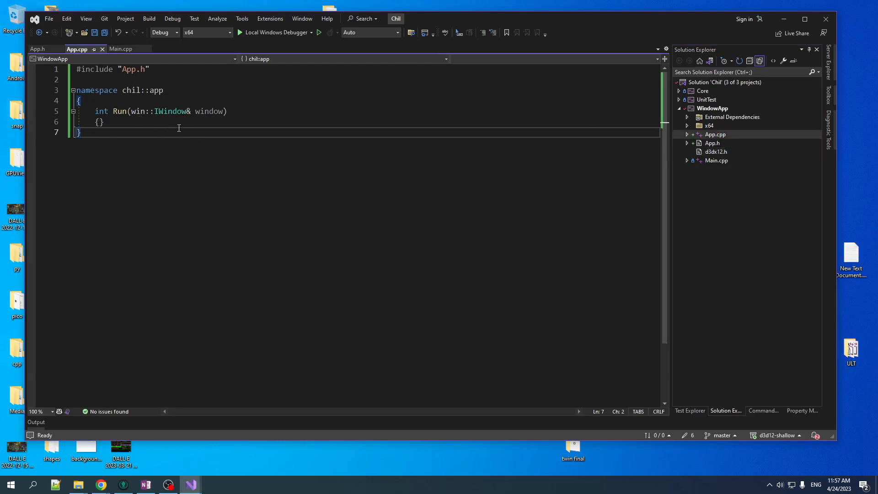
mouse_move(168, 111)
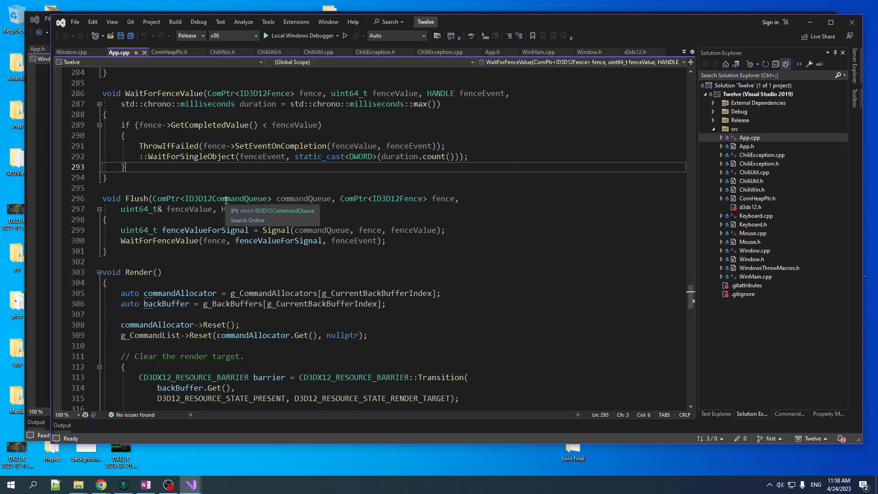
double_click(168, 146)
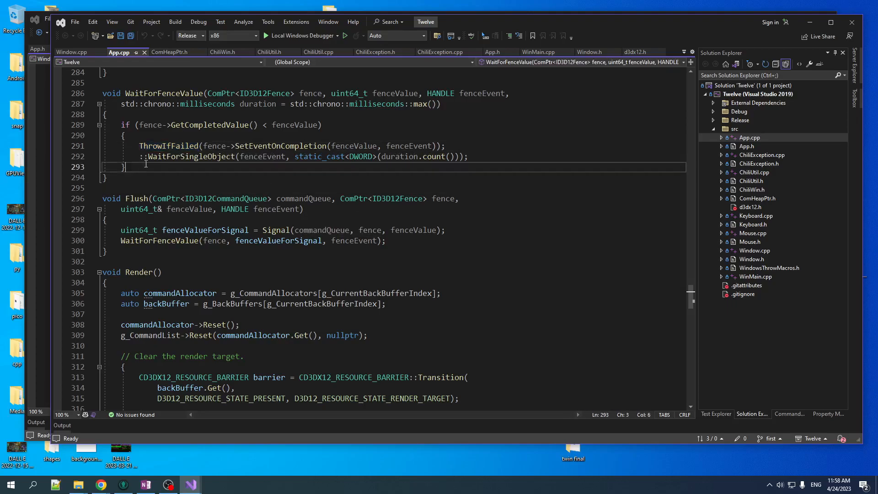
double_click(169, 146)
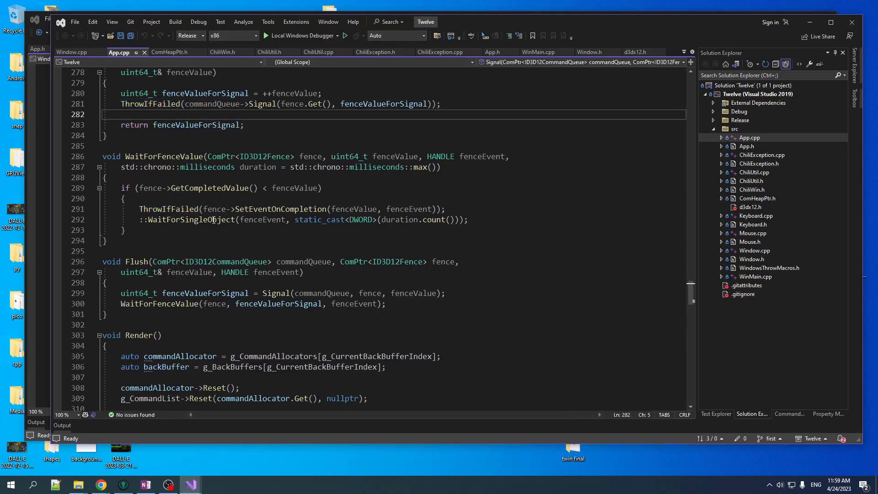
mouse_move(295, 240)
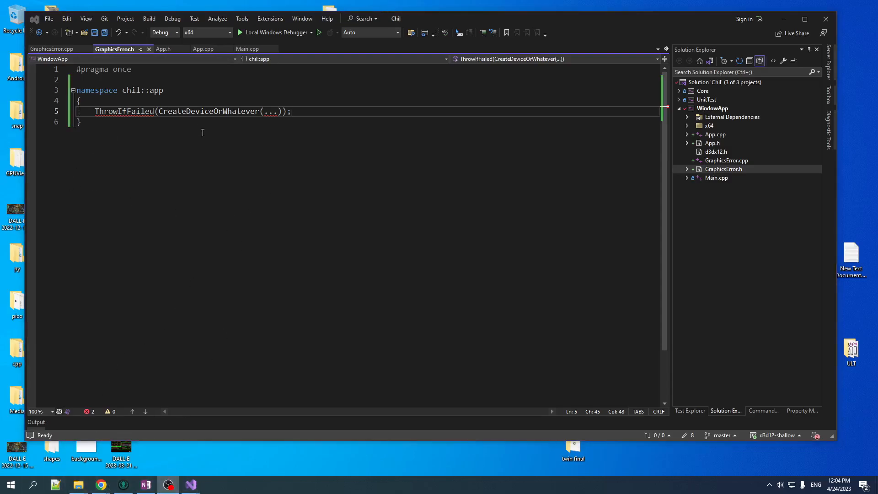
mouse_move(162, 110)
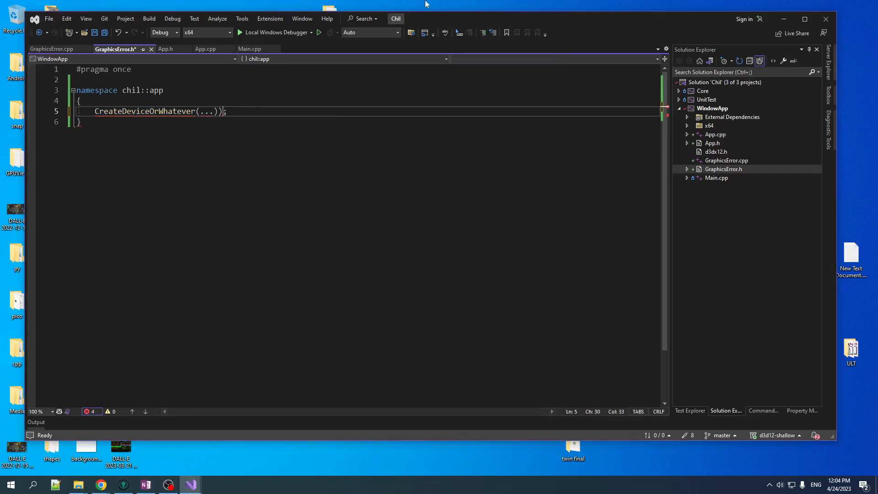
In GraphicsError.h, append '>> chk' after the call and add #include <source_location>.
type(">>")
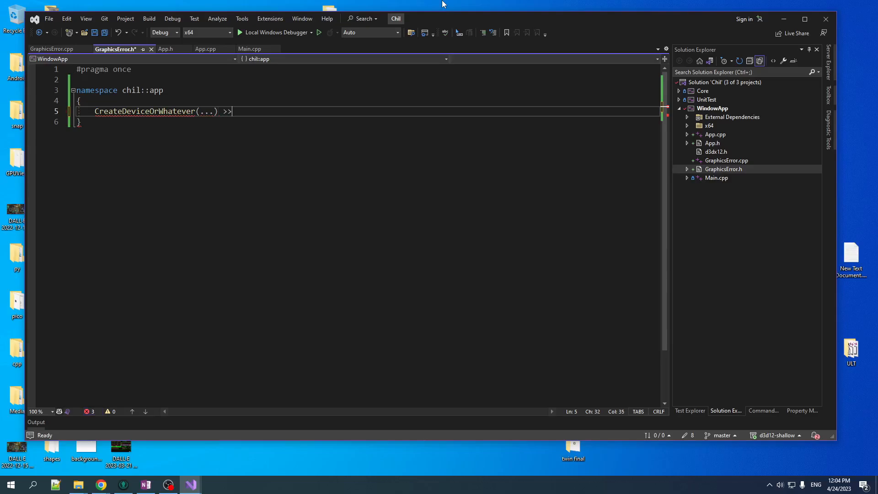
type("chk;")
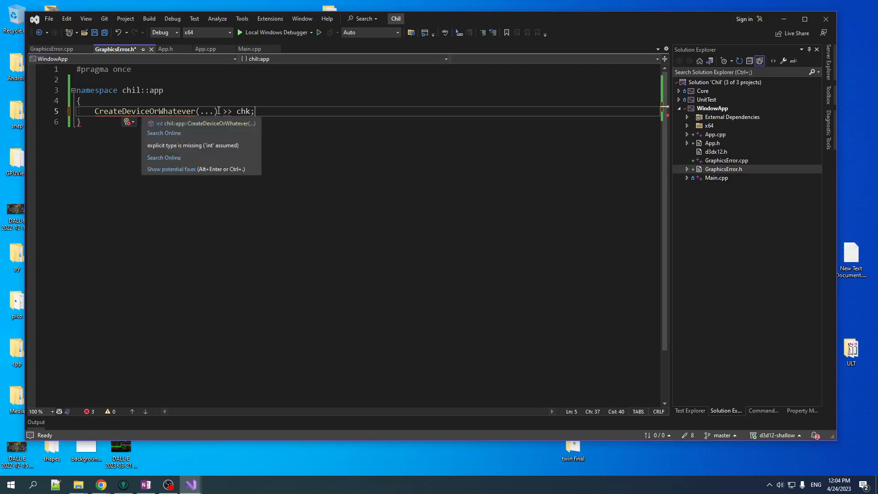
double_click(244, 111)
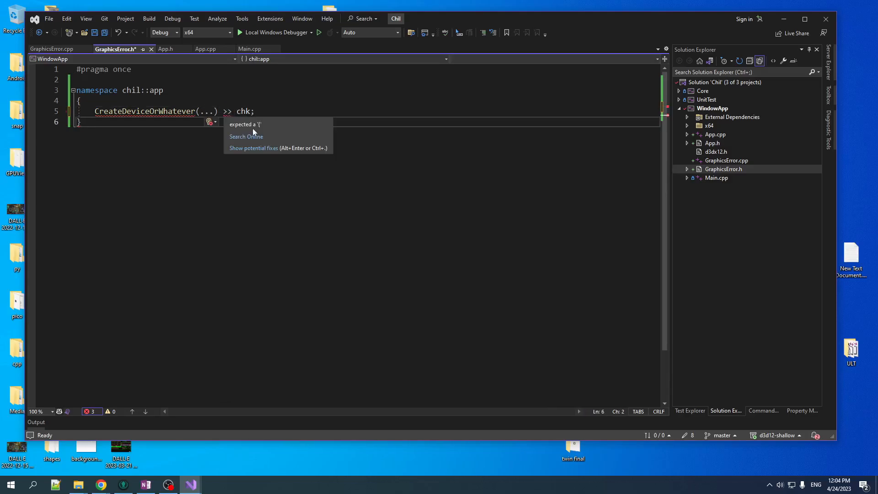
left_click(202, 141)
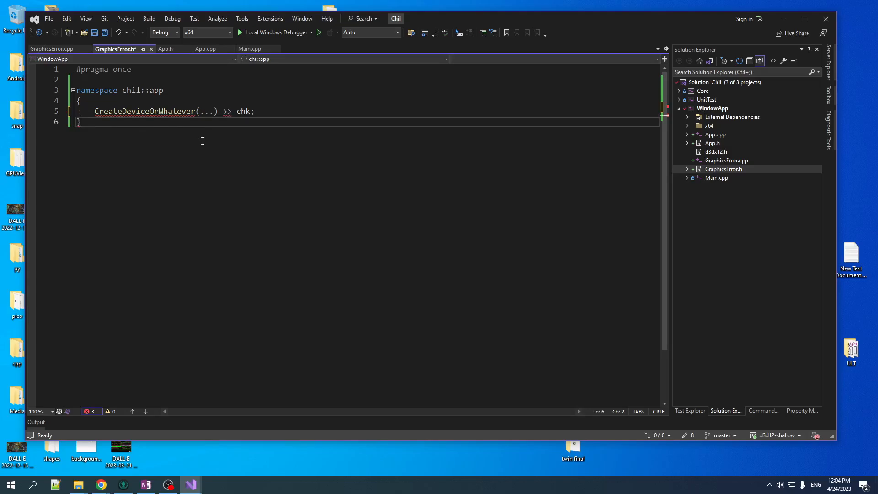
type("#include <source_location>")
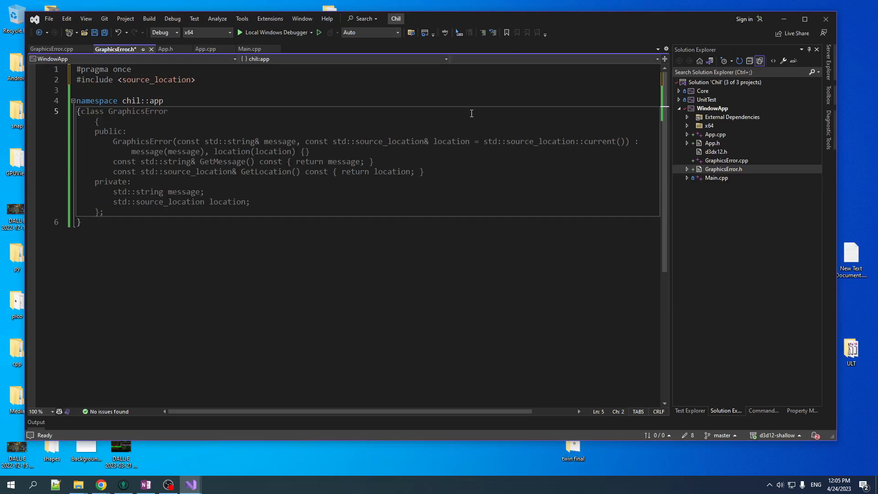
Declare HrGrabber with a noexcept hr/source_location constructor, hr member, and CheckerToken chk.
type("struct Hr")
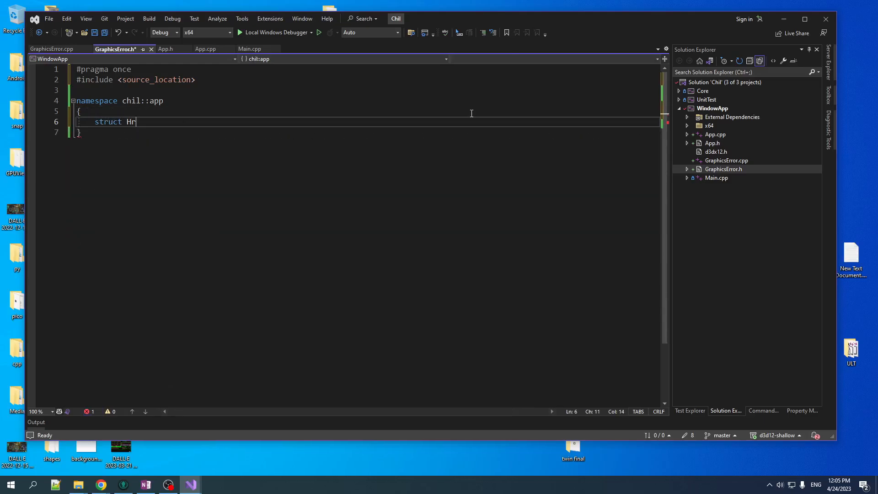
type("Grabber {}")
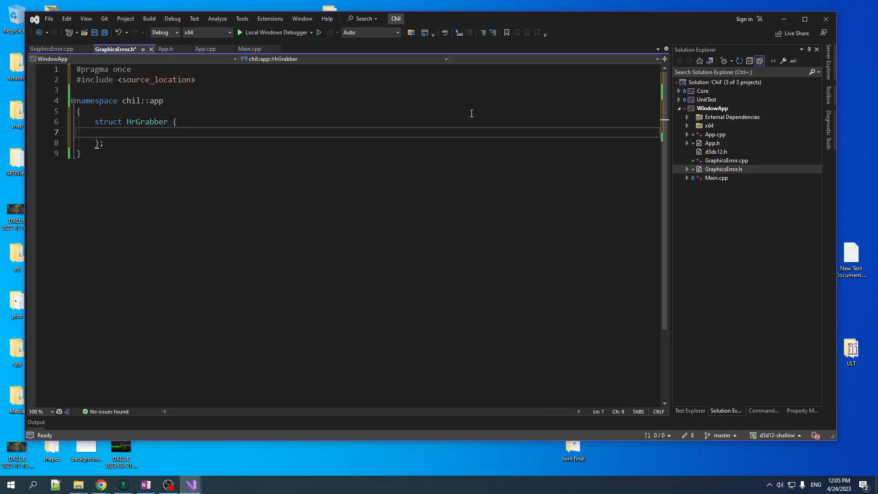
type("Hr")
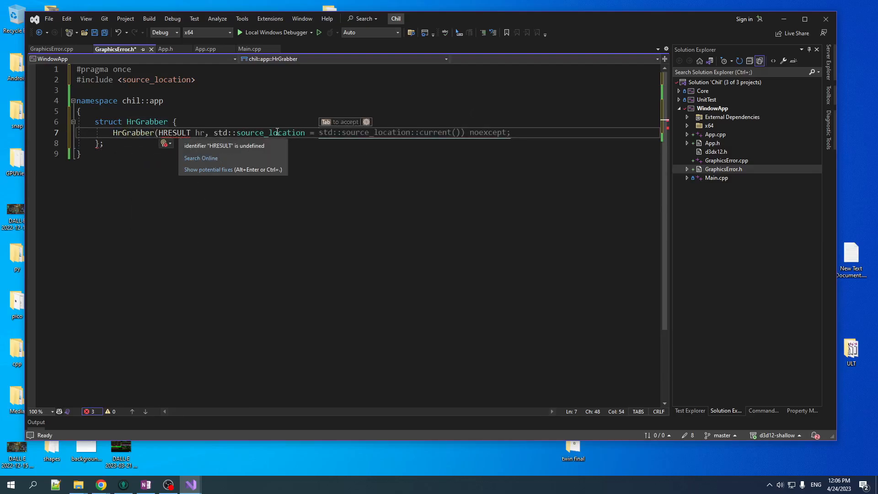
type("ui")
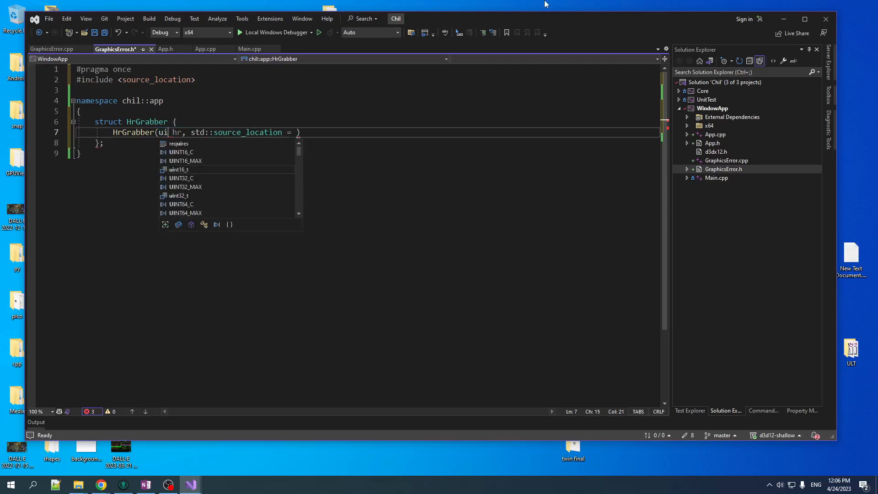
type("unsigned int")
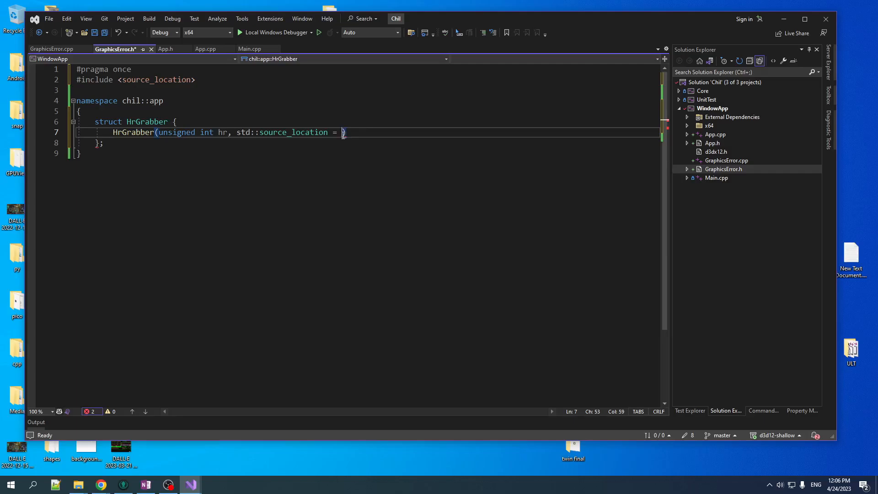
type("std::source_location::current()) noexcept;")
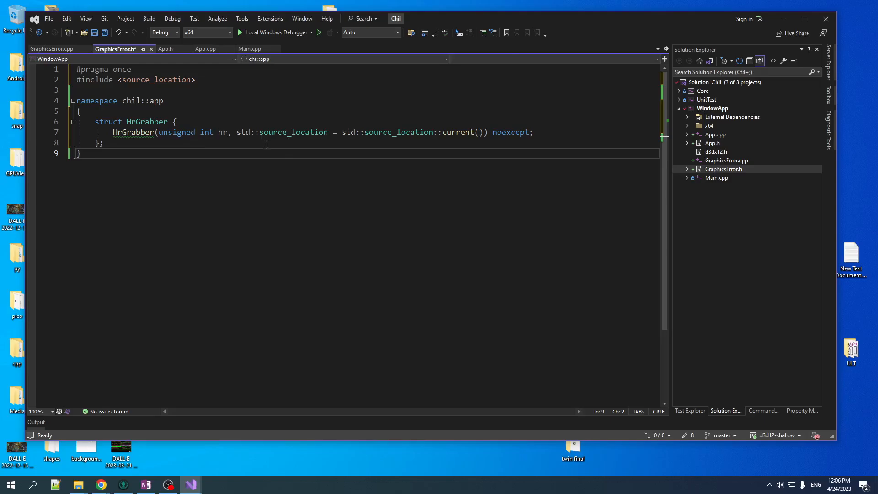
mouse_move(279, 145)
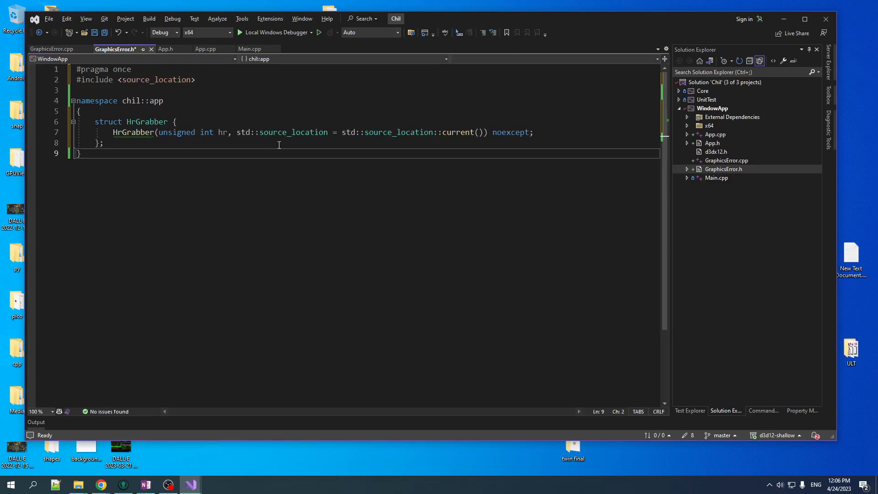
type("unsigned int hr;")
type("std::source_location loc;")
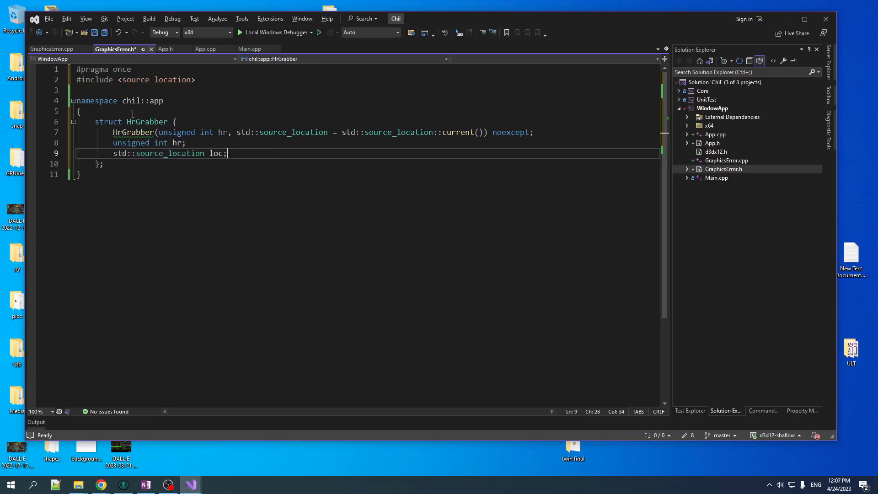
mouse_move(222, 132)
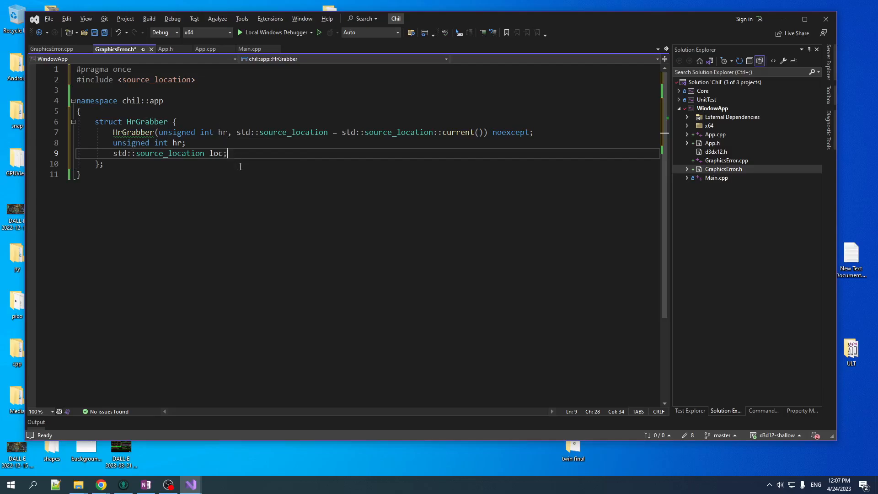
mouse_move(510, 132)
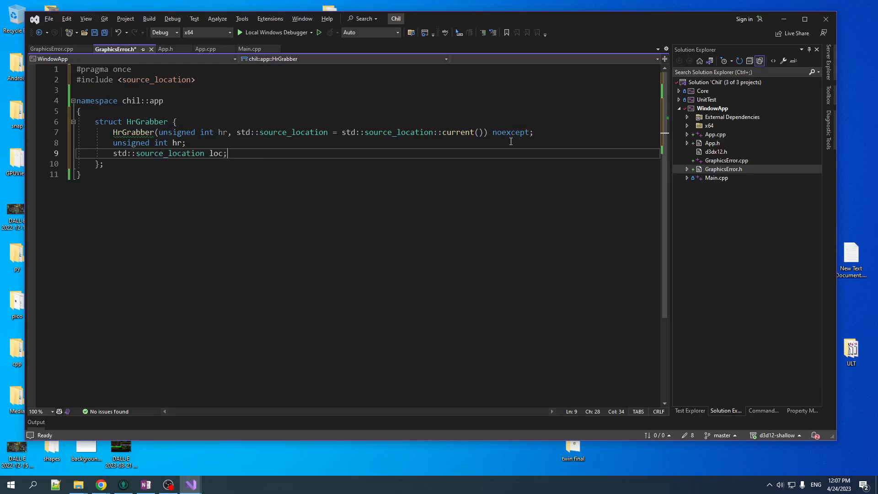
type("struct CheckerToken {} chk;")
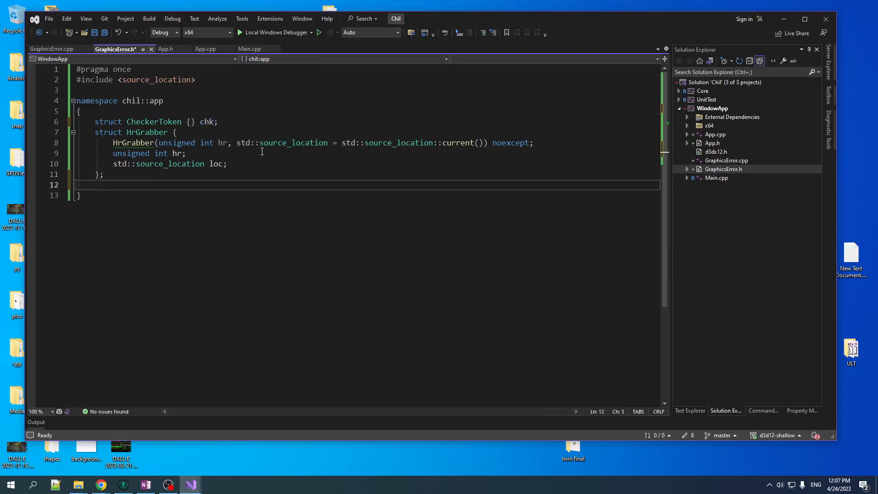
Declare void operator>>(HrGrabber, CheckerToken) in GraphicsError.h and implement it in GraphicsError.cpp.
type("void operator>>(HrGrabber, CheckerToken);")
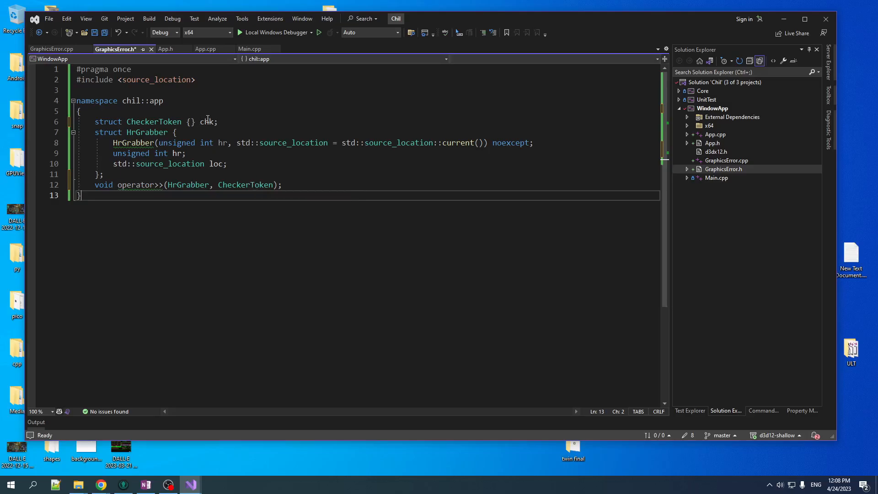
mouse_move(138, 185)
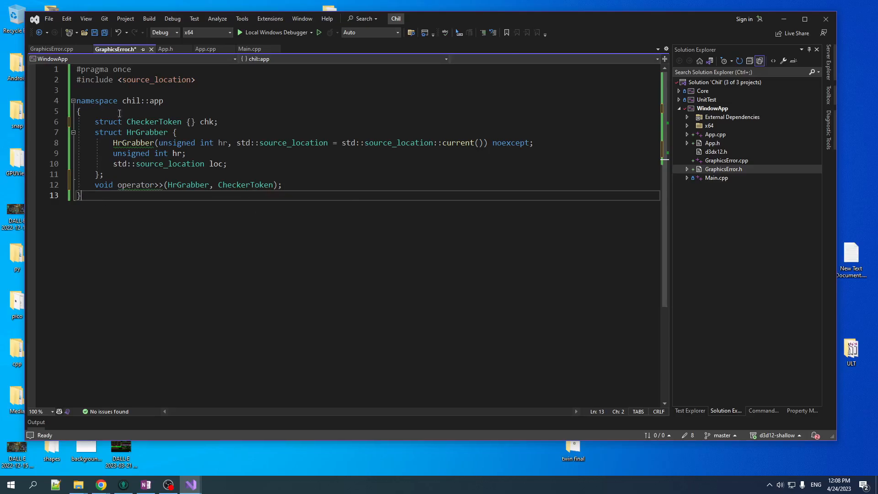
double_click(146, 132)
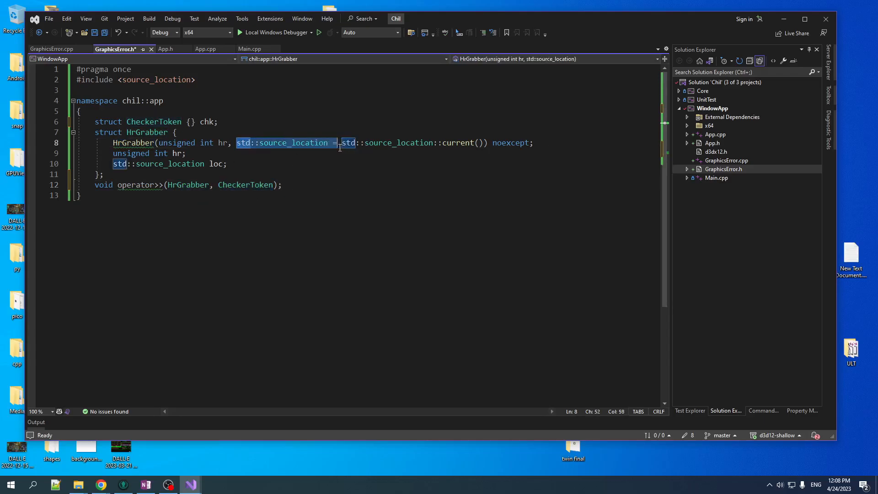
left_click(81, 194)
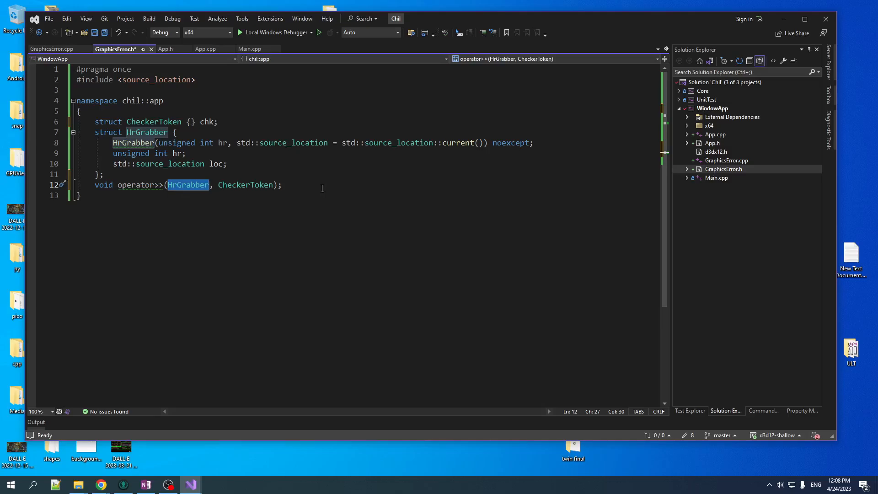
left_click(53, 49)
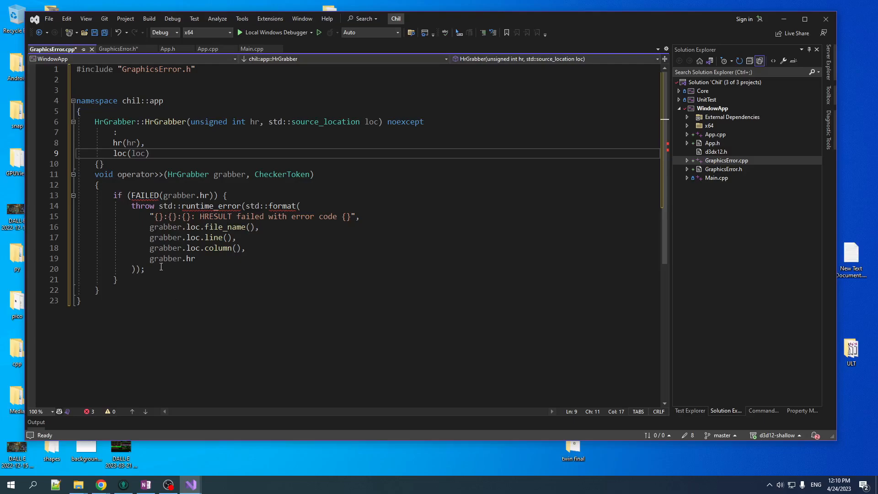
Add Utilities.h, format, ranges and ChilWin.h includes to GraphicsError.cpp for the error string.
type("#include <Core/src/win/Utilities.h>")
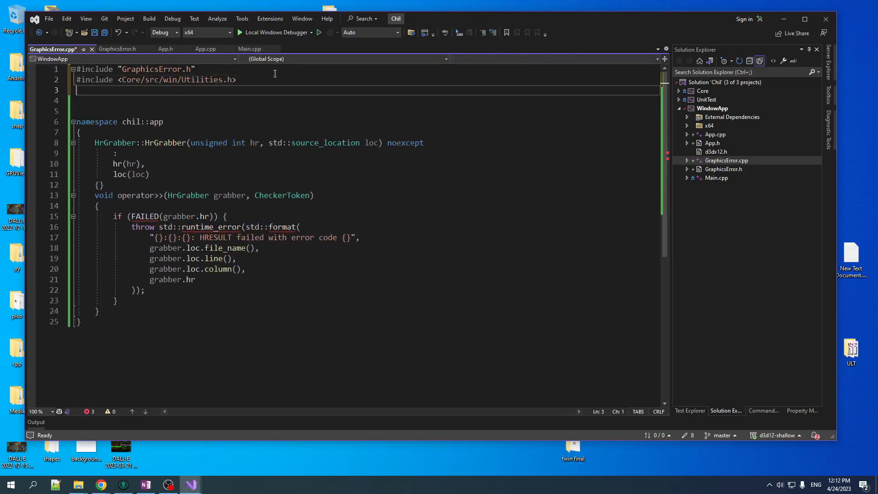
type("#include <format>")
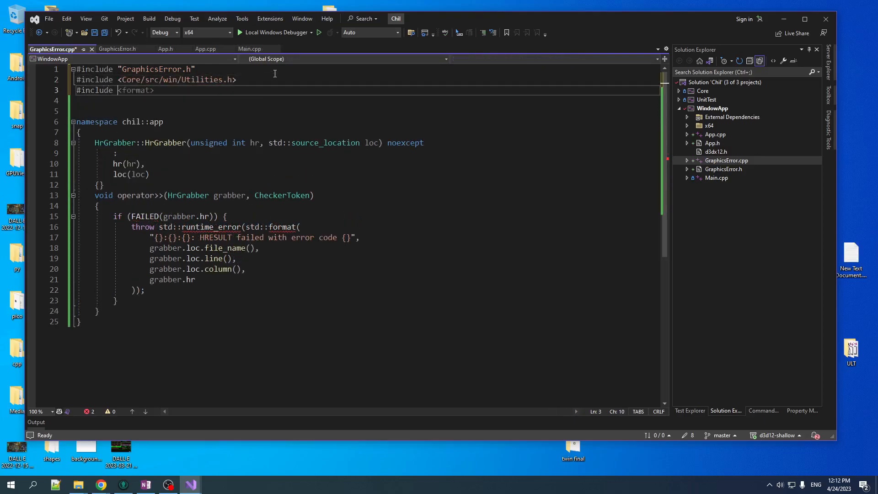
type("<")
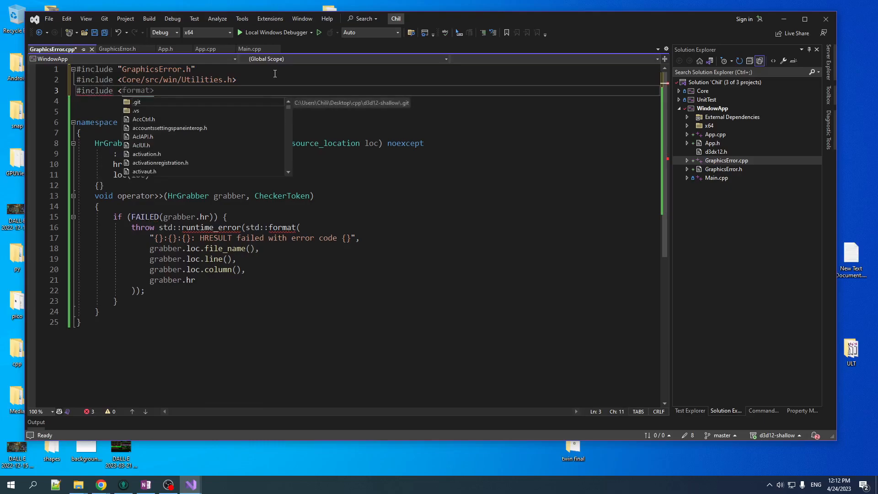
type("ranges>")
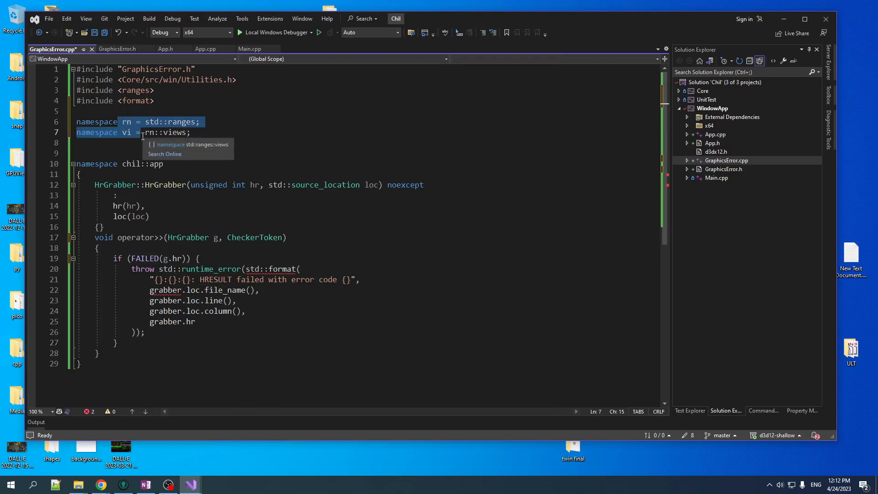
mouse_move(190, 321)
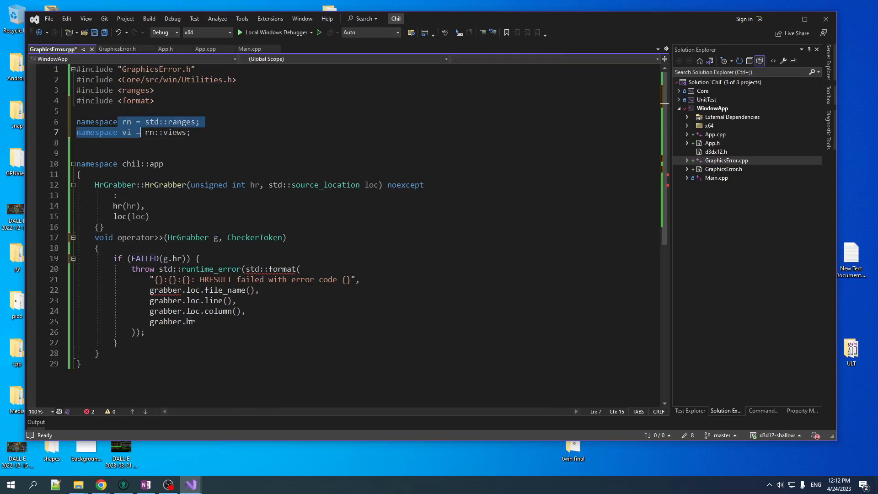
mouse_move(180, 258)
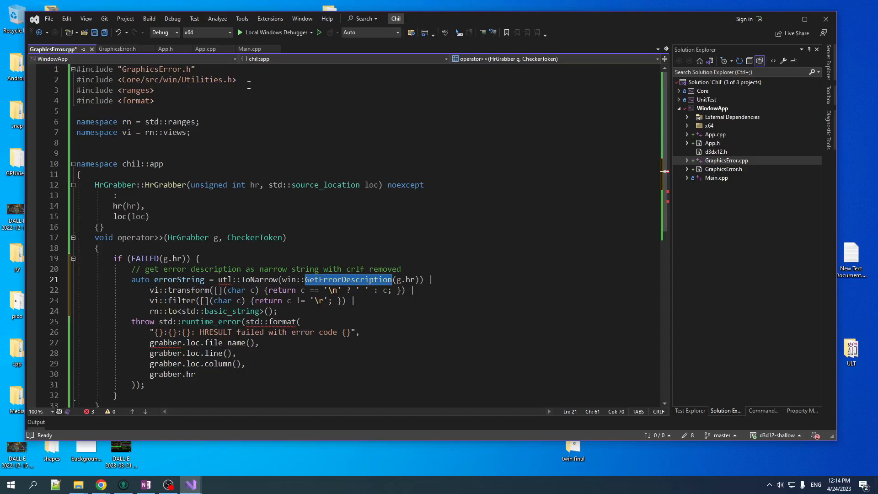
type("#include <Core/src/win/ChilWin.h>")
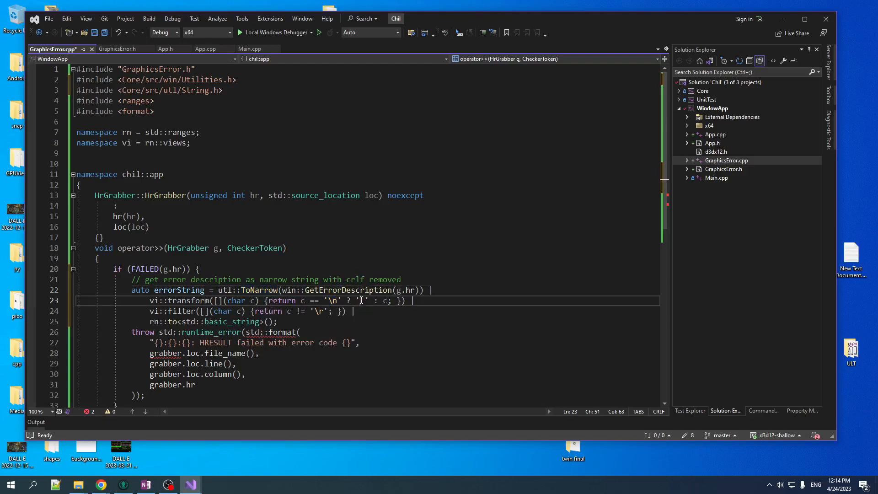
left_click(324, 311)
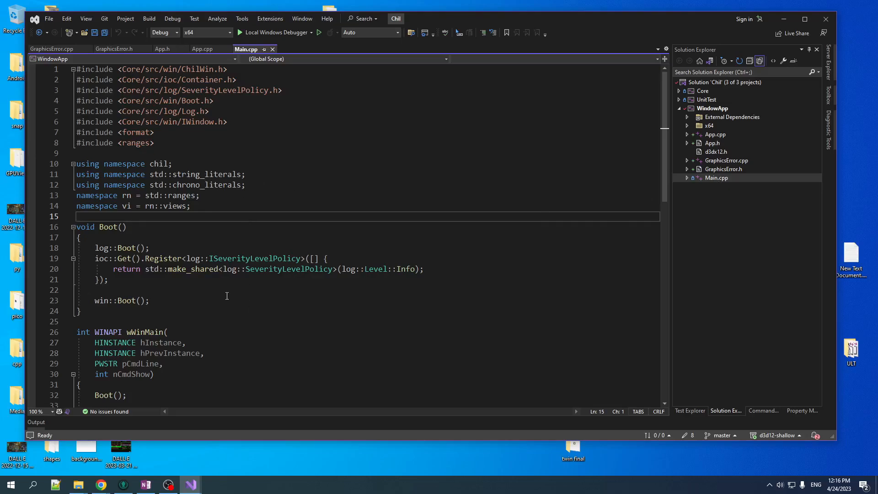
mouse_move(167, 229)
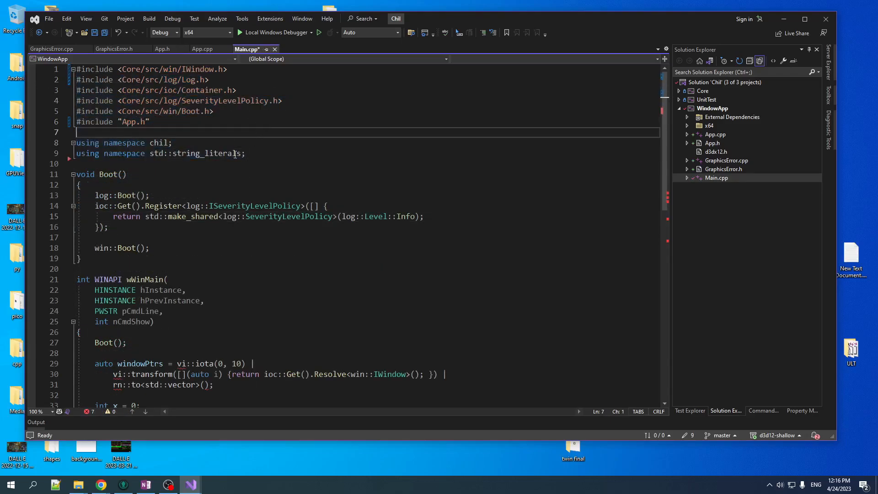
In Main.cpp, wrap Boot and app::Run in try, logging e.what() as an error.
scroll("down", 3)
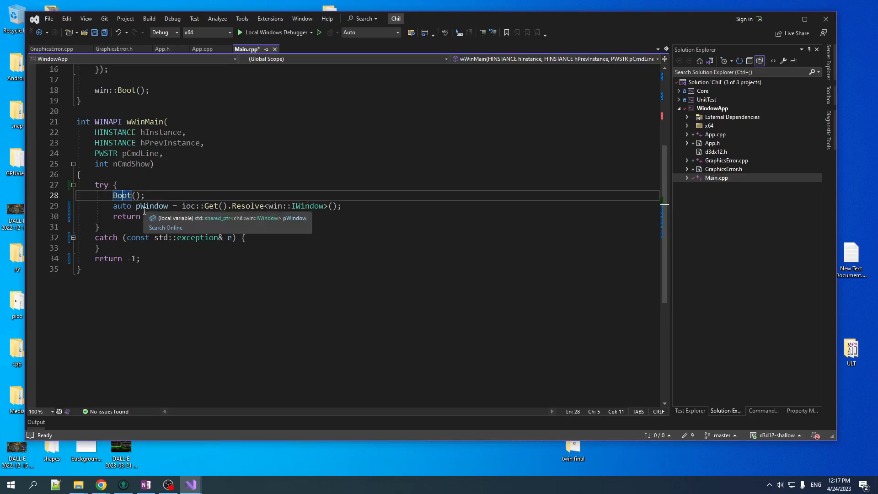
type("app::Run(*pWindow);")
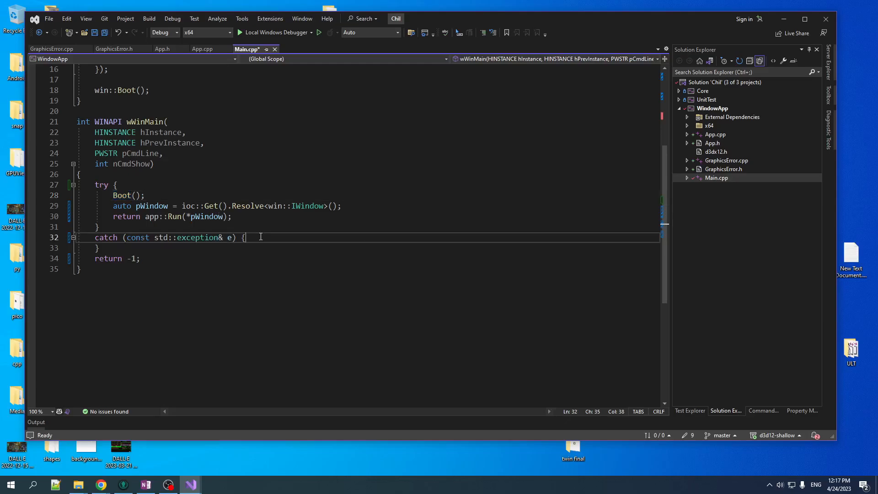
type("log::Log(log::Level::Error, e.what());")
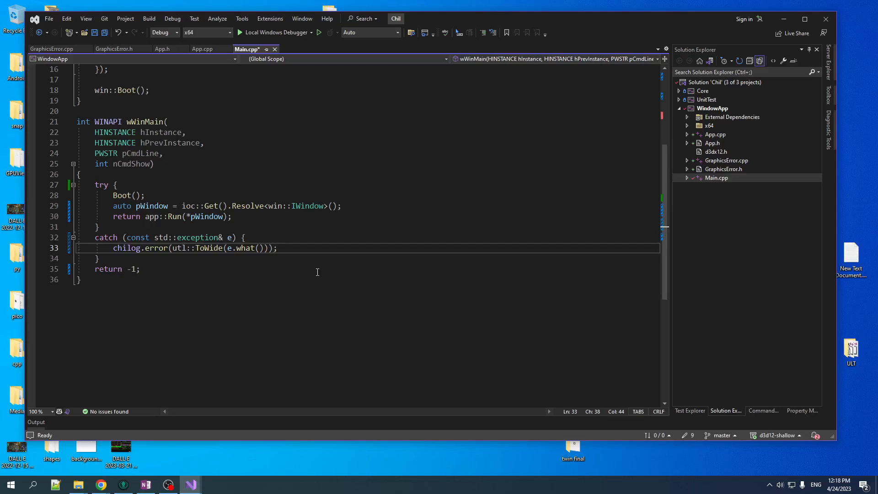
type(".n0")
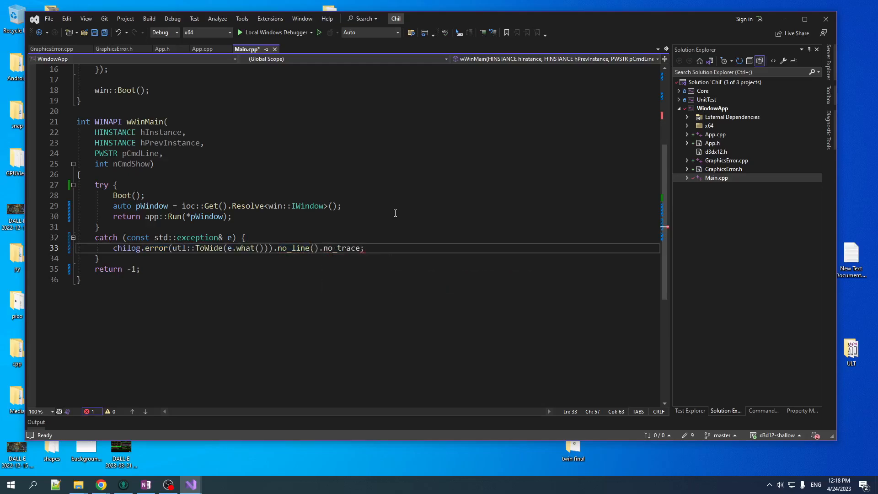
type("()")
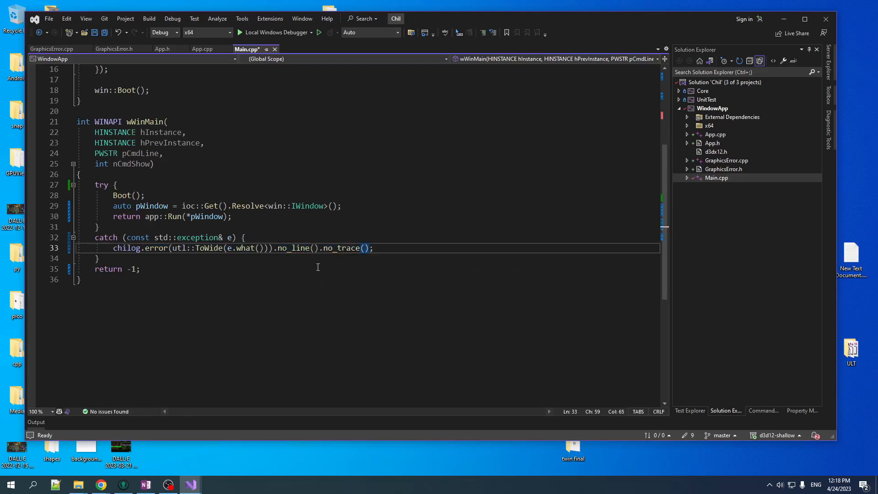
key("enter")
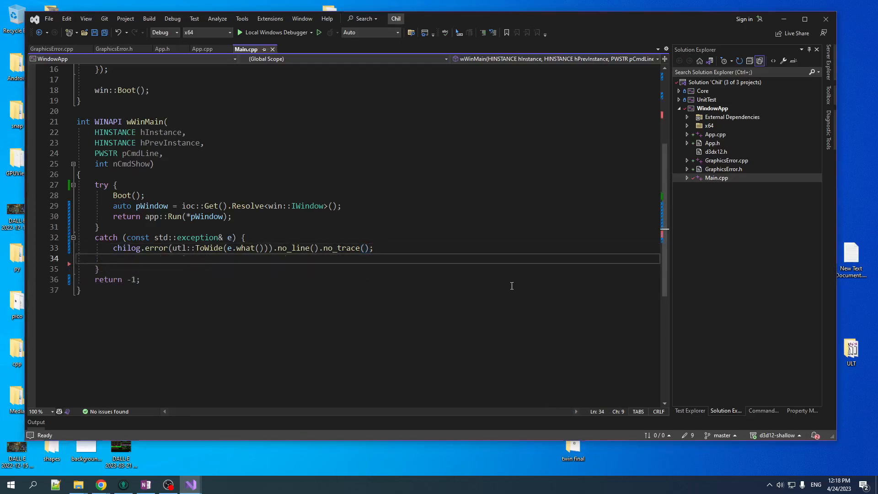
Show the exception message in a MessageBoxA 'Error' popup and save Main.cpp.
type("MessageBoxA(nullptr, e.what(), \"Error\", MB_ICONERROR | MB_SETFOREGROUND);")
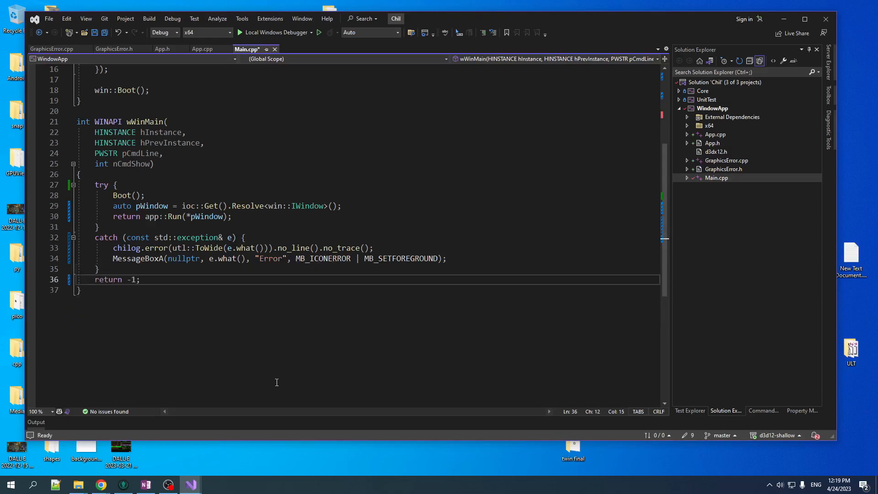
key("ctrl+s")
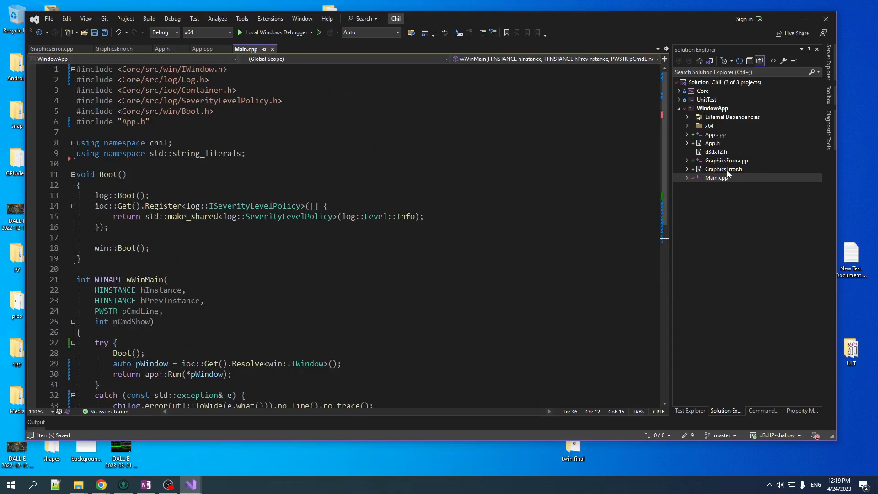
Add d3d12.lib and dxgi.lib to WindowApp's Linker > Input Additional Dependencies.
right_click(713, 108)
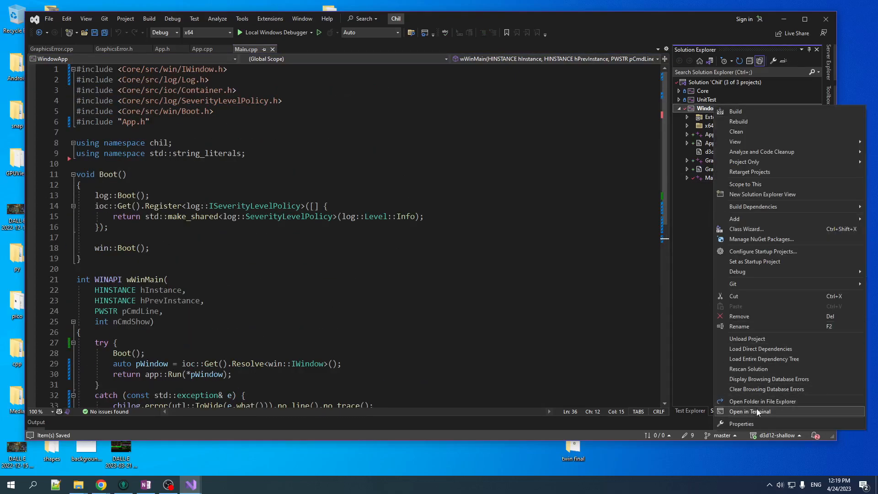
left_click(742, 424)
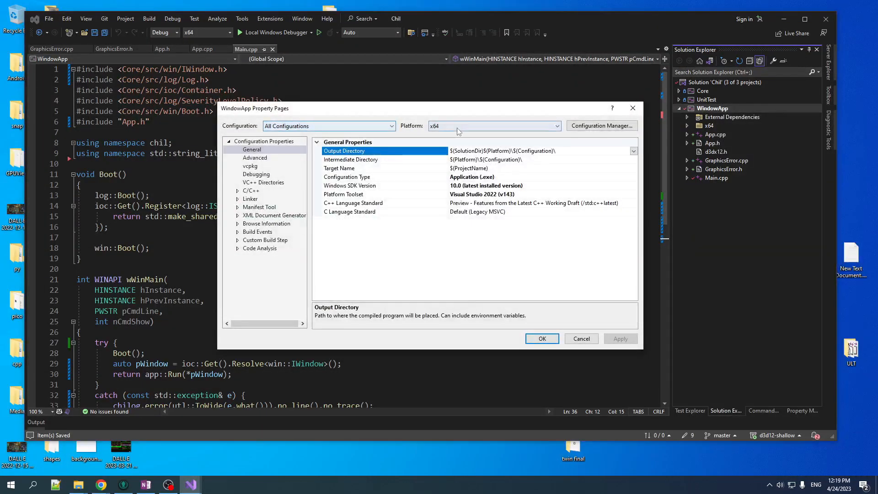
left_click(239, 199)
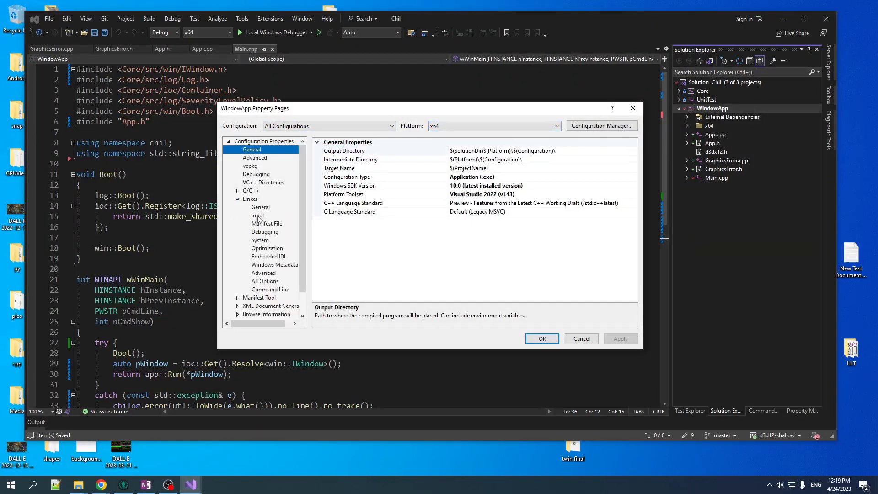
left_click(257, 215)
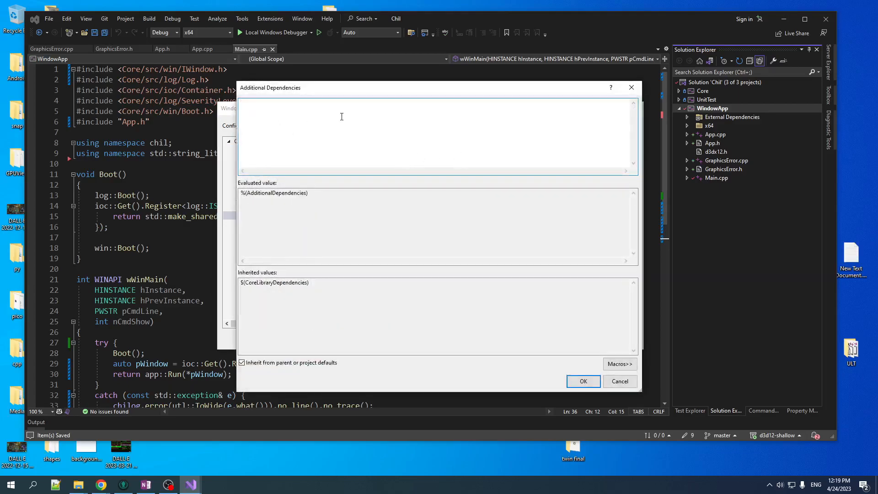
type("d3d12.lib;dxgi.lib;")
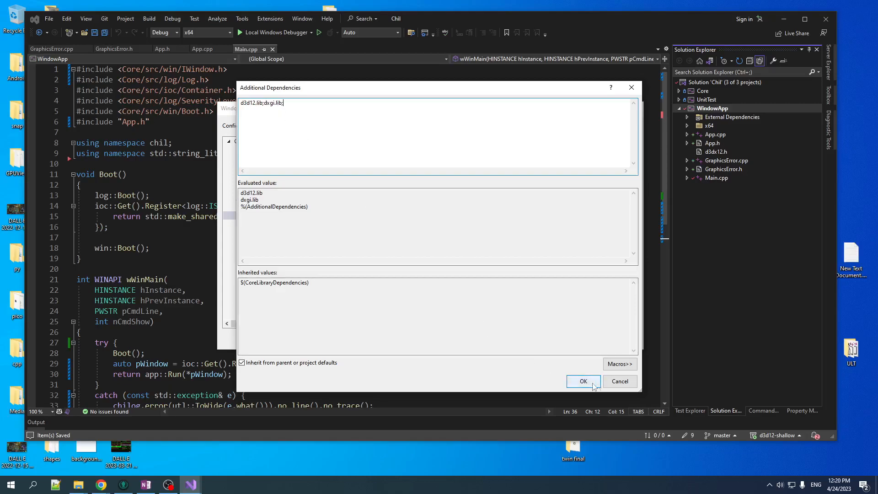
left_click(582, 381)
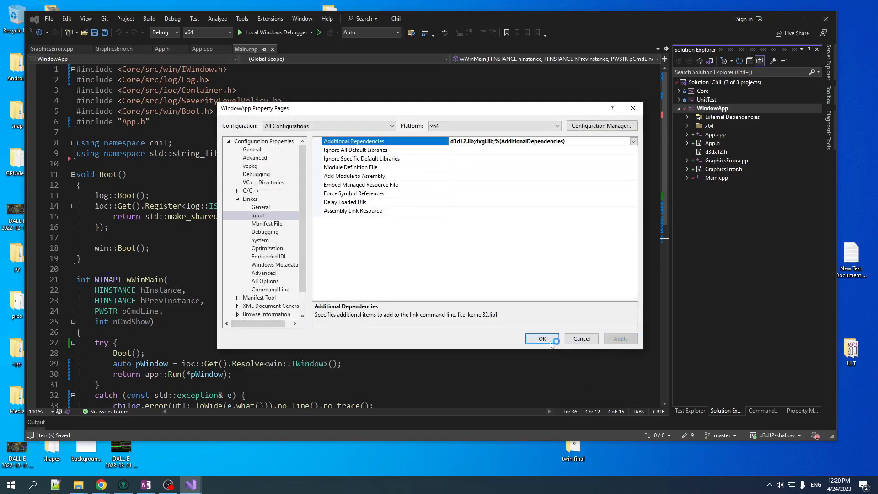
left_click(541, 338)
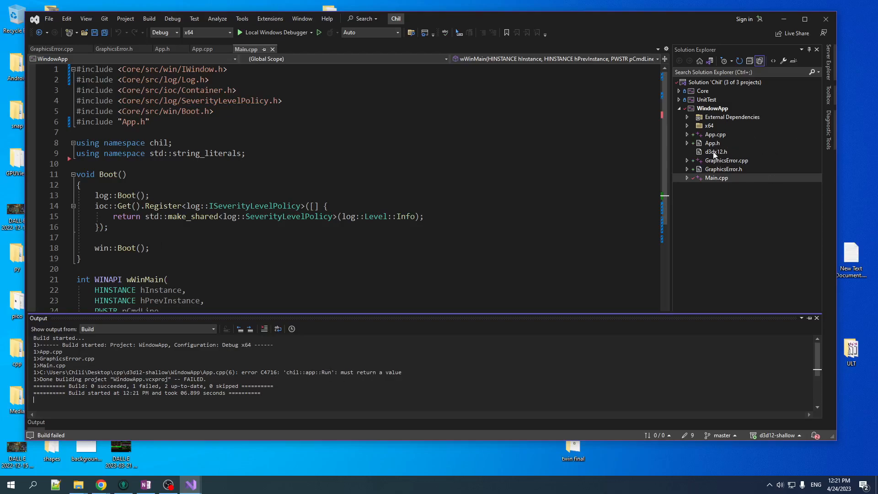
Open App.cpp and place the cursor below the App.h include.
left_click(203, 49)
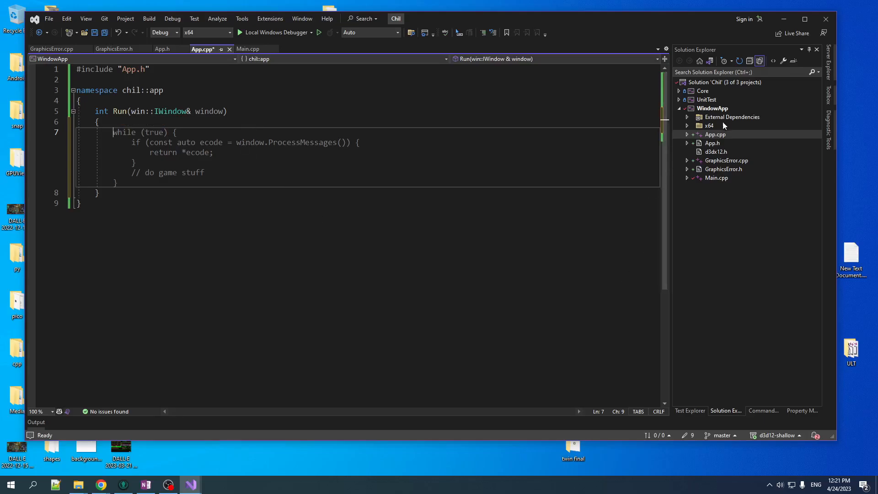
left_click(237, 197)
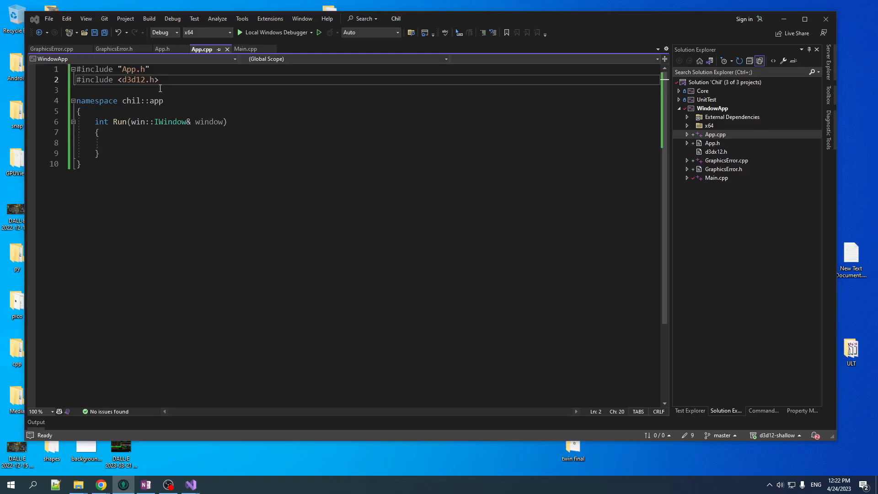
Include <wrl.h> in App.cpp and alias Microsoft::WRL::ComPtr.
type("#include <wrl.h>")
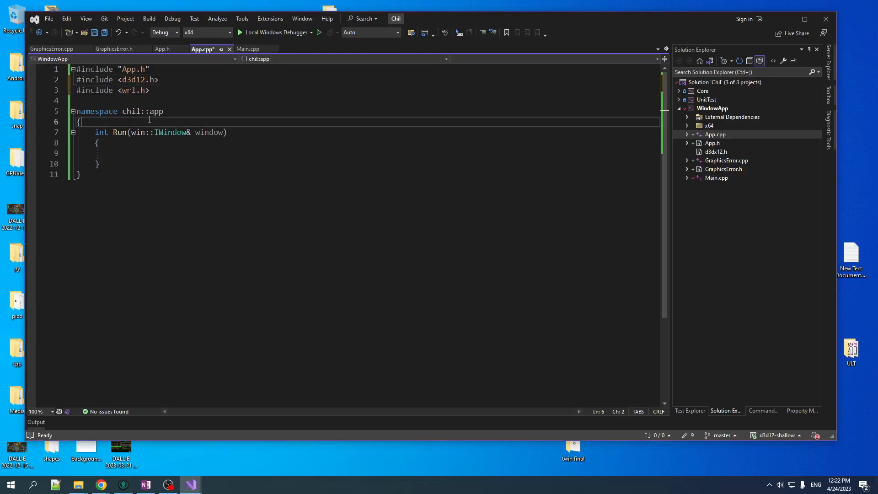
key("Enter")
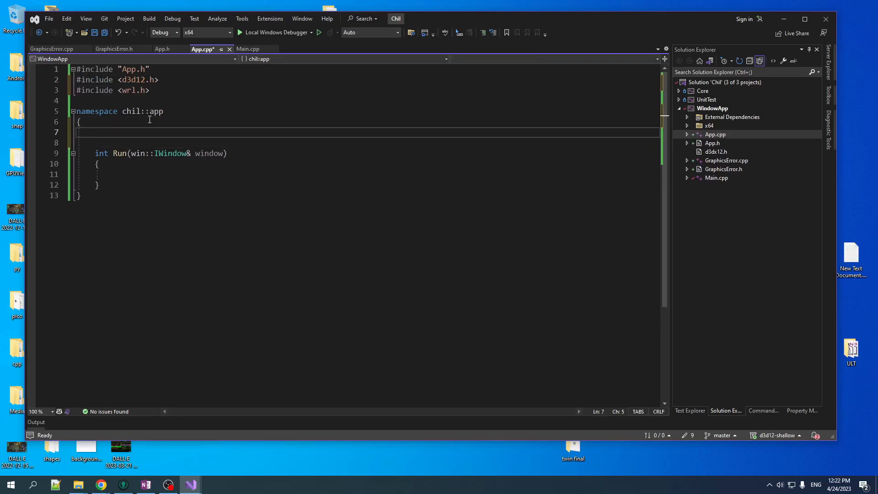
type("using Microsoft::WRL::ComPtr")
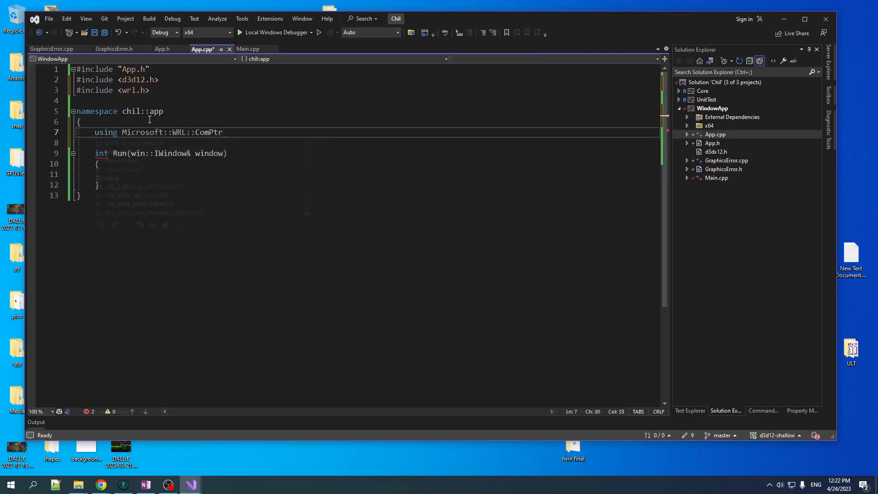
type(";")
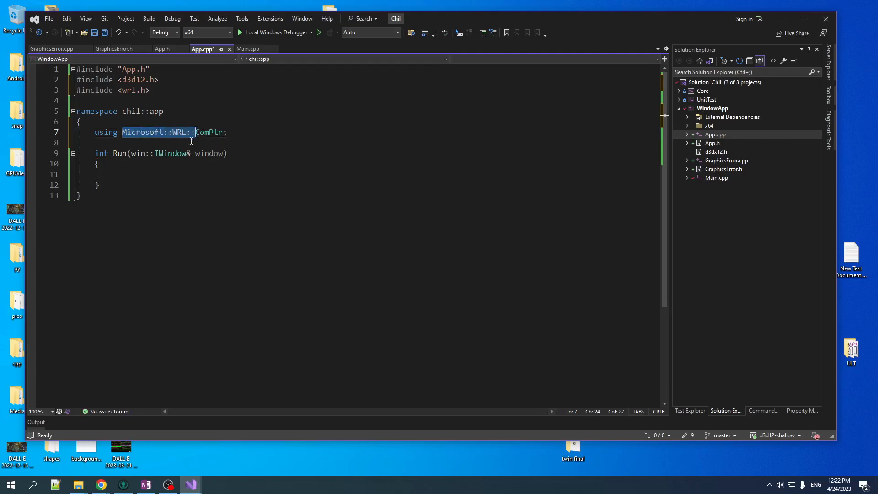
Declare a ComPtr<ID3D12Device2> device in Run, include Utilities.h, and set feature level 12_2.
left_click(112, 175)
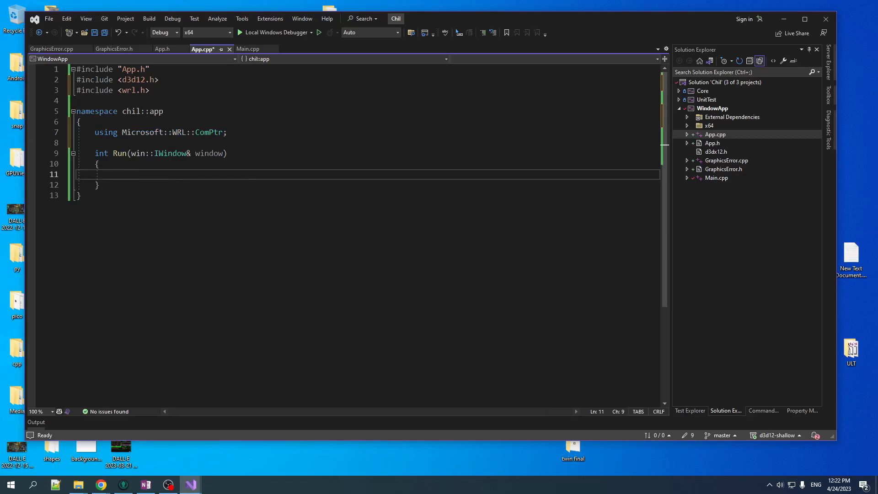
left_click(112, 174)
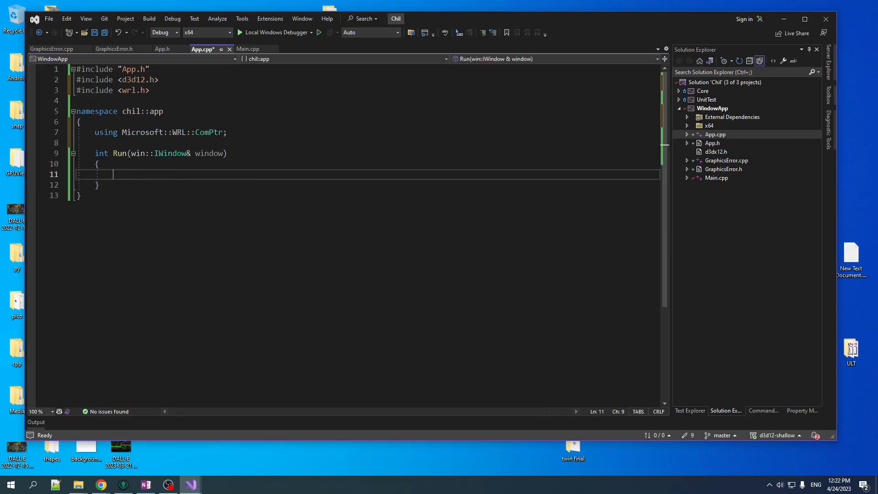
type("ComPtr<ID3D12Device2> device;")
type("D3D12CreateDevice(nullptr, D3D_FEATURE_LEVEL_12_0, IID_PPV_ARGS(&device)) >> chk;")
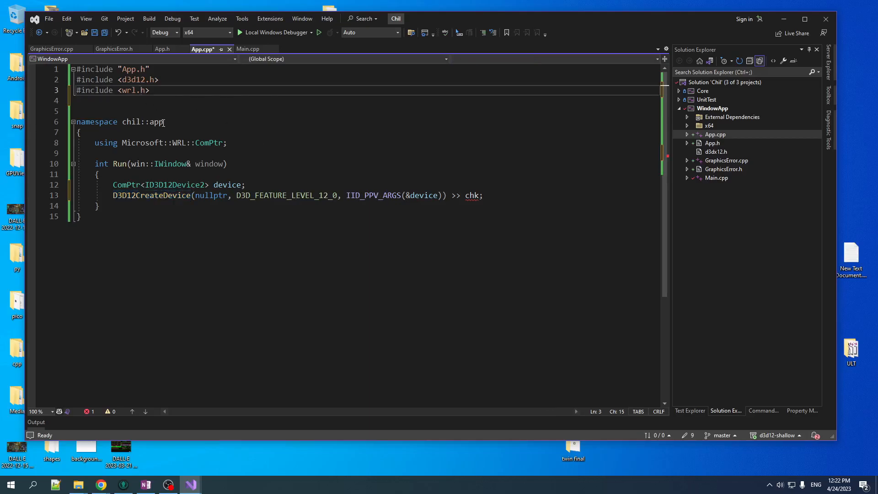
type("#include <Core/src/win/Utilities.h>")
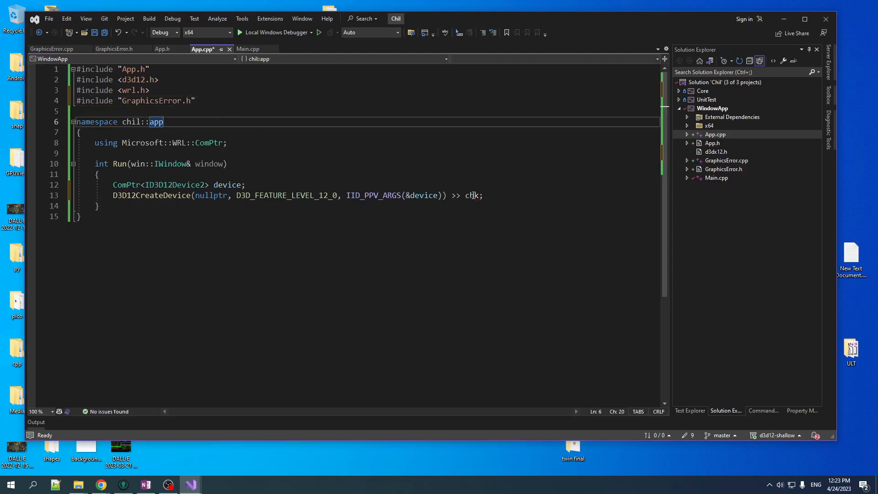
double_click(285, 195)
type("2")
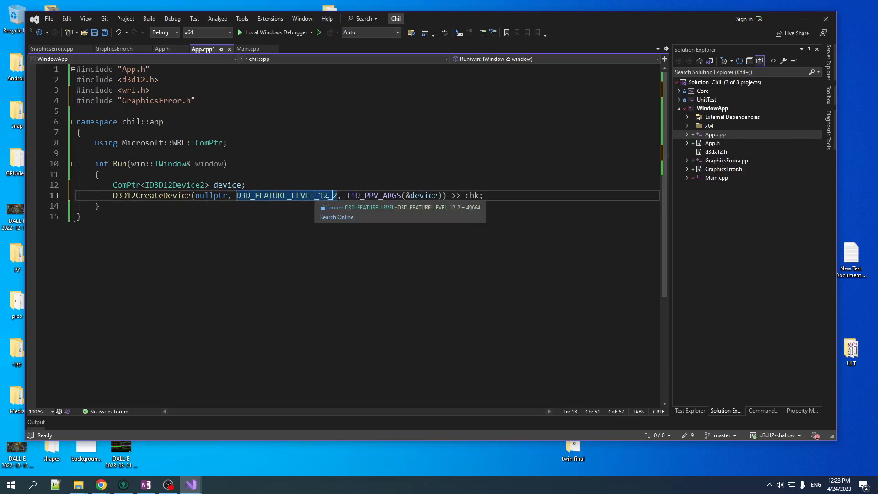
mouse_move(162, 68)
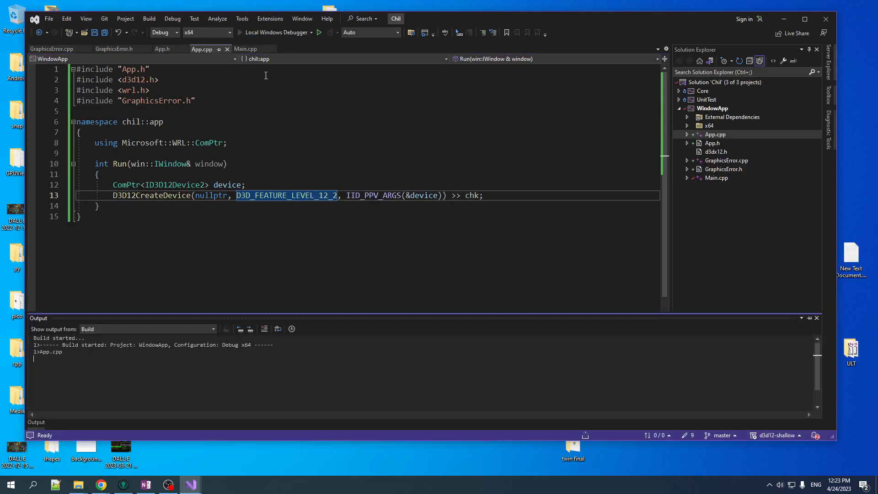
Return 0 from Run, declare chk extern in GraphicsError.h, and define it in GraphicsError.cpp.
type("return 0;")
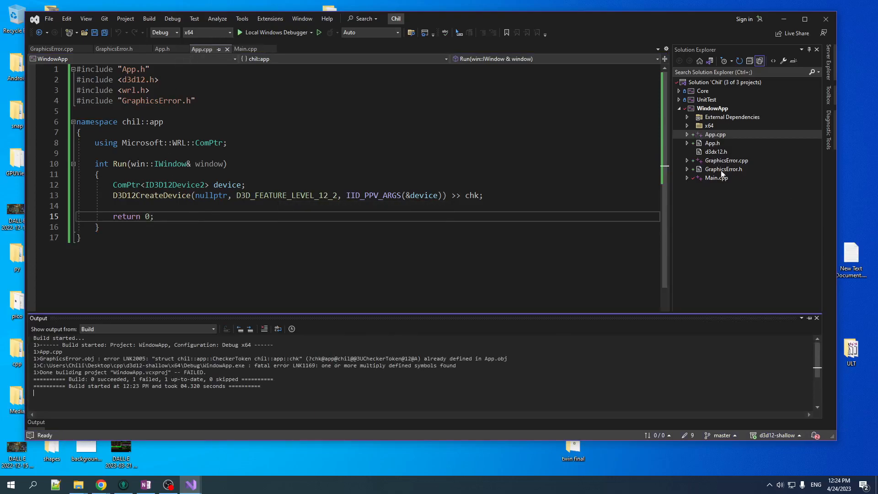
left_click(114, 49)
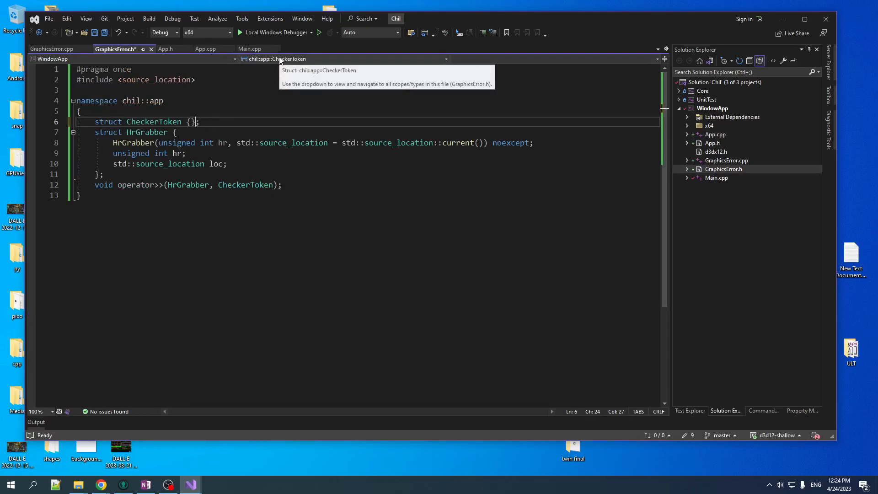
type("extern CheckerToken chk;")
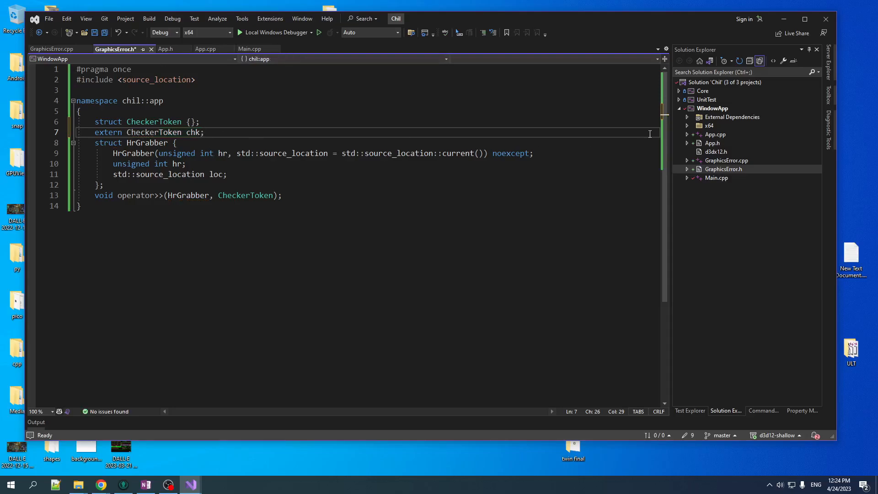
left_click(51, 49)
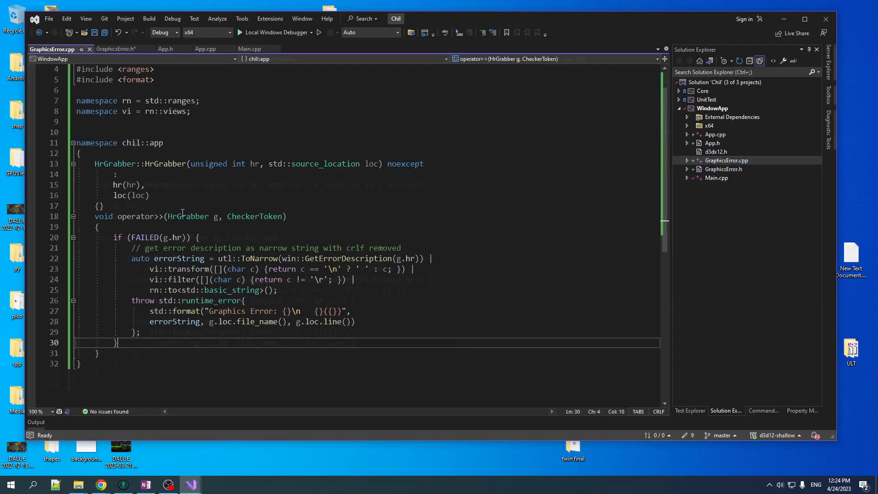
type("CheckerToken chk;")
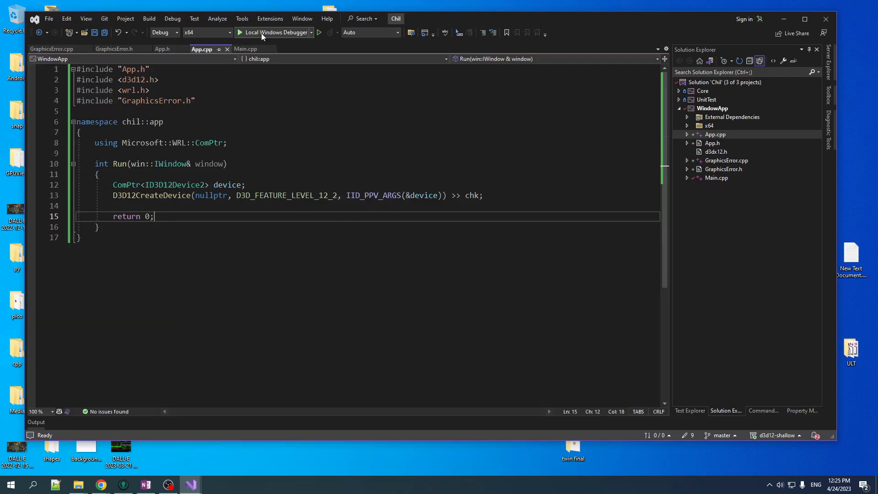
Run WindowApp, read the 'The parameter is incorrect' error popup, and dismiss it.
left_click(274, 32)
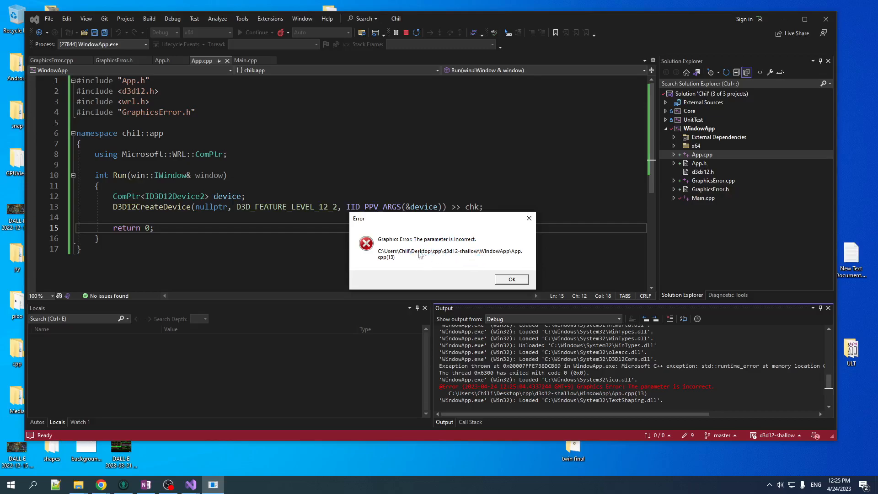
mouse_move(531, 237)
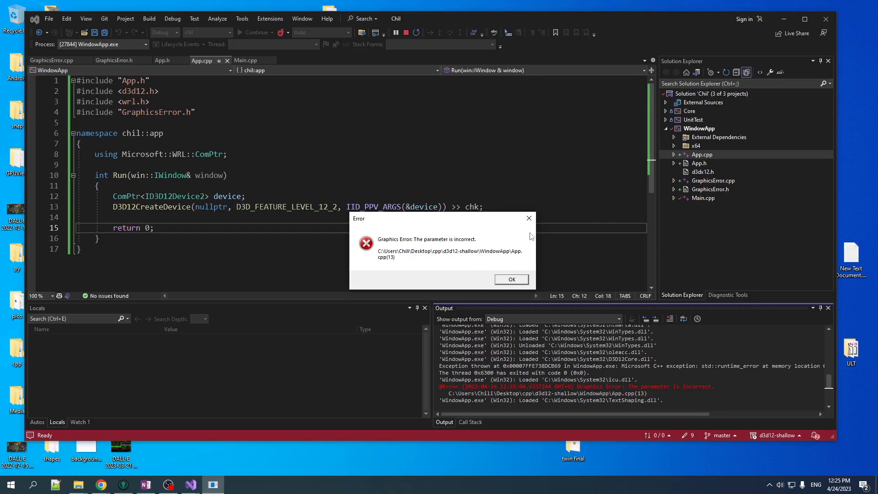
left_click(510, 280)
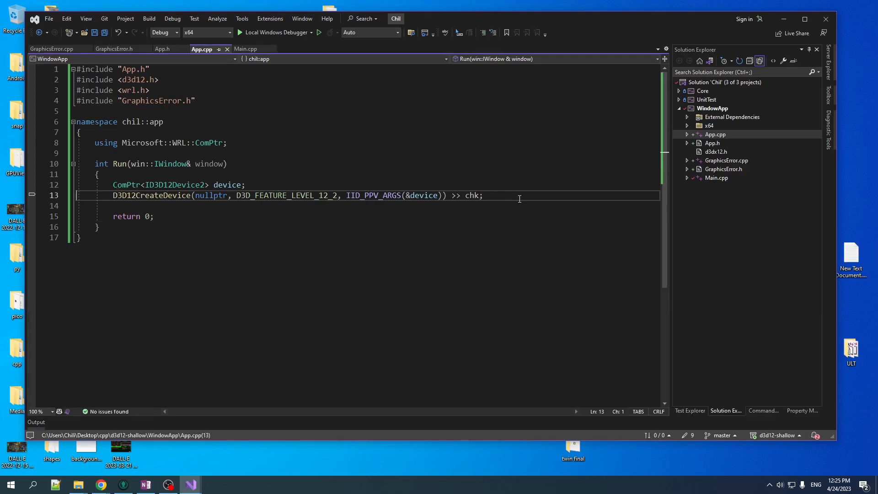
Change the device feature level to 12_0, rerun the app, and open Main.cpp.
double_click(286, 195)
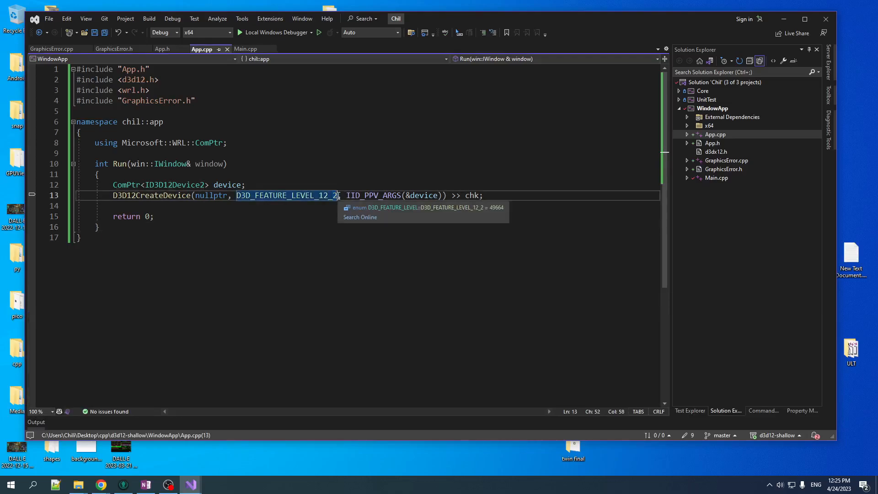
mouse_move(400, 169)
type("0")
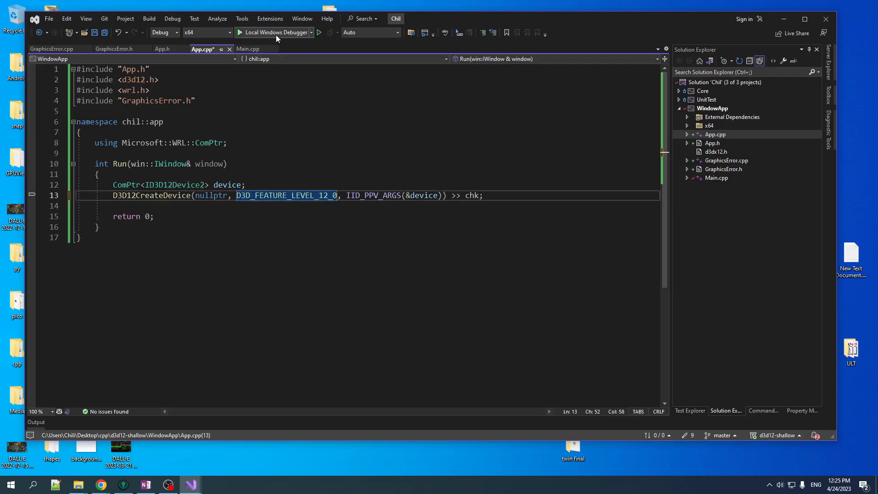
left_click(274, 32)
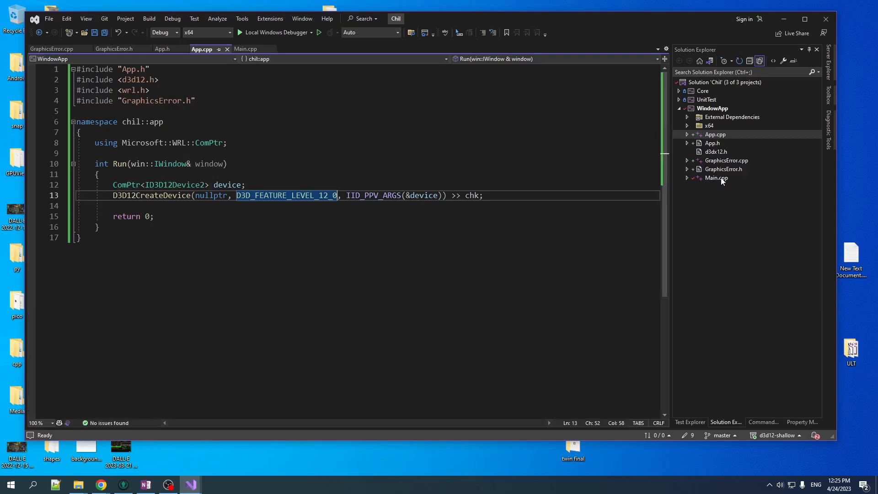
left_click(716, 178)
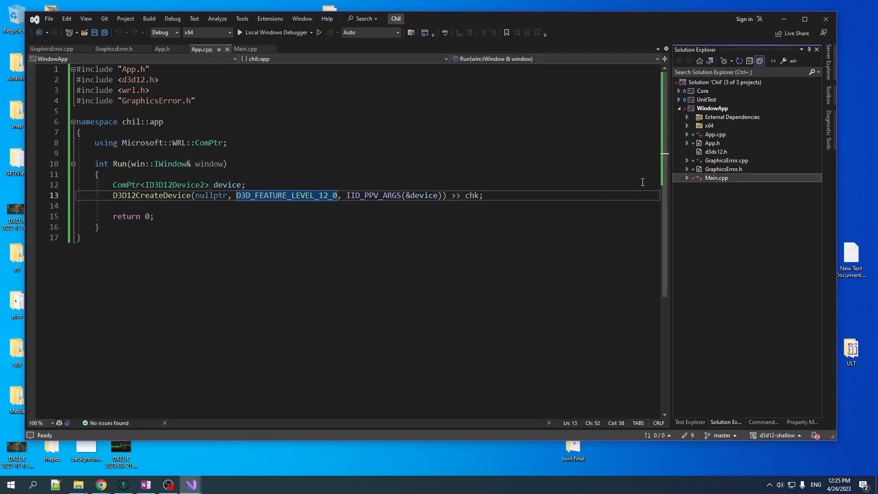
left_click(245, 49)
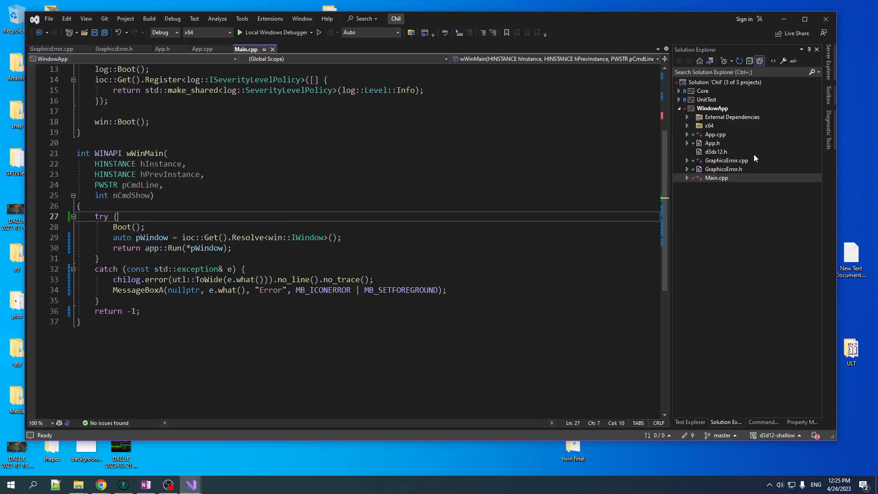
left_click(202, 49)
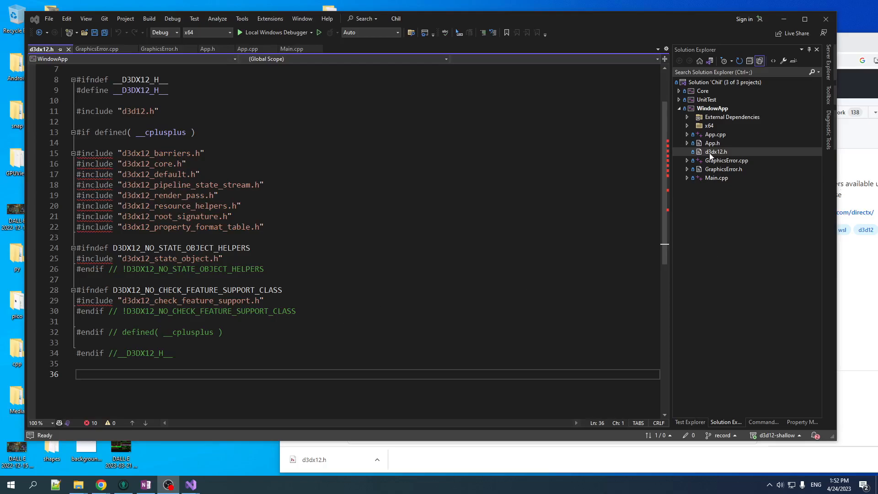
mouse_move(310, 347)
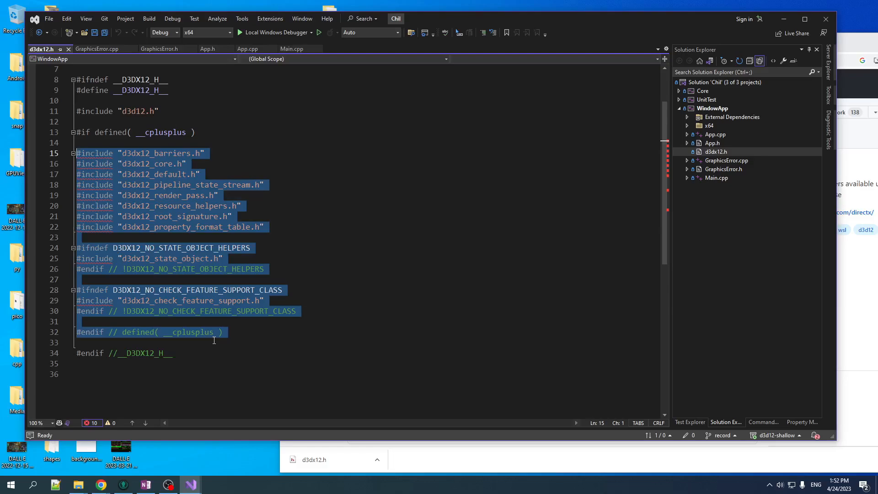
Add the d3dx12_*.h helper headers to WindowApp and return to App.cpp.
left_click(241, 205)
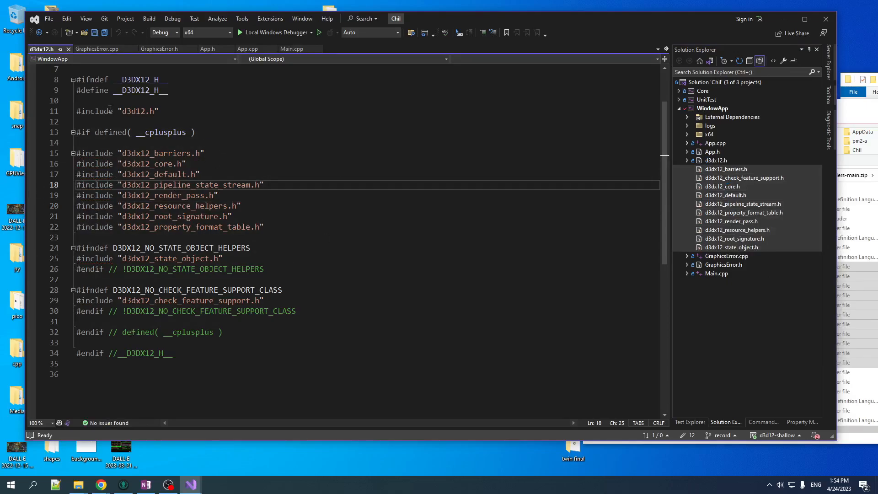
left_click(202, 49)
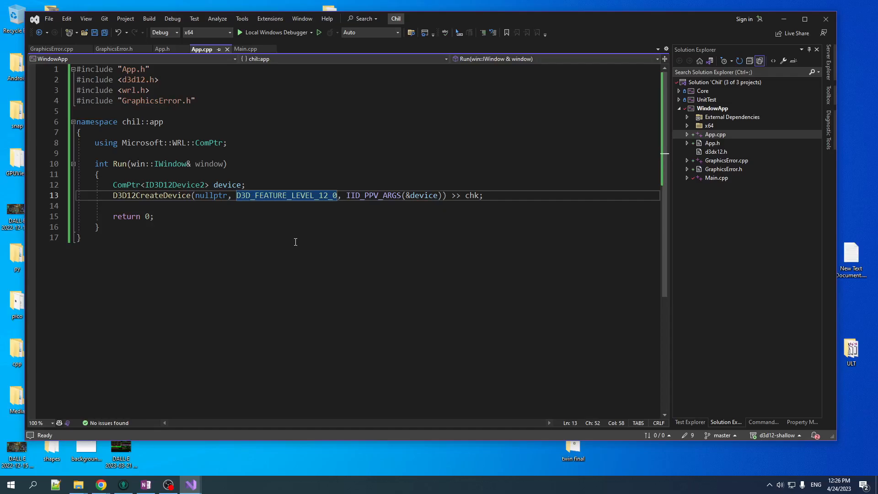